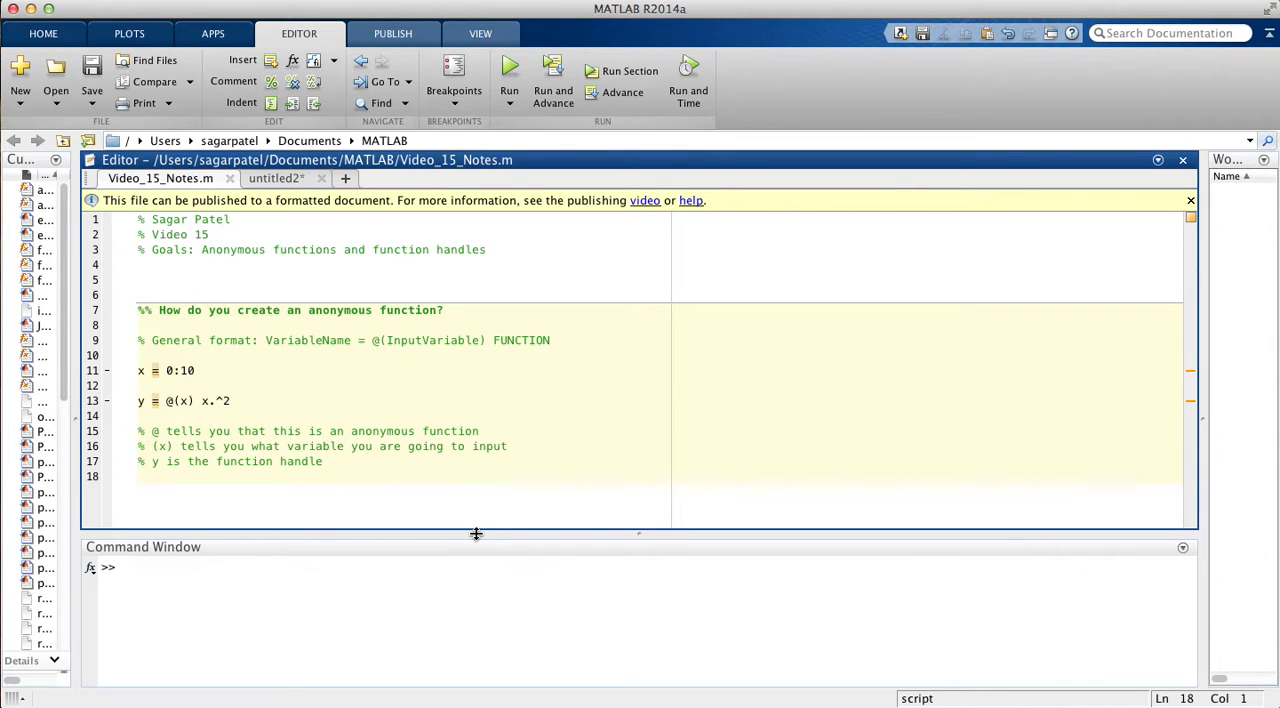
Step: Highlight the anonymous-function goal comment, then move to the blank line after the comments
{"action": "left_click_drag", "start_coordinate": [476, 534], "coordinate": [476, 616]}
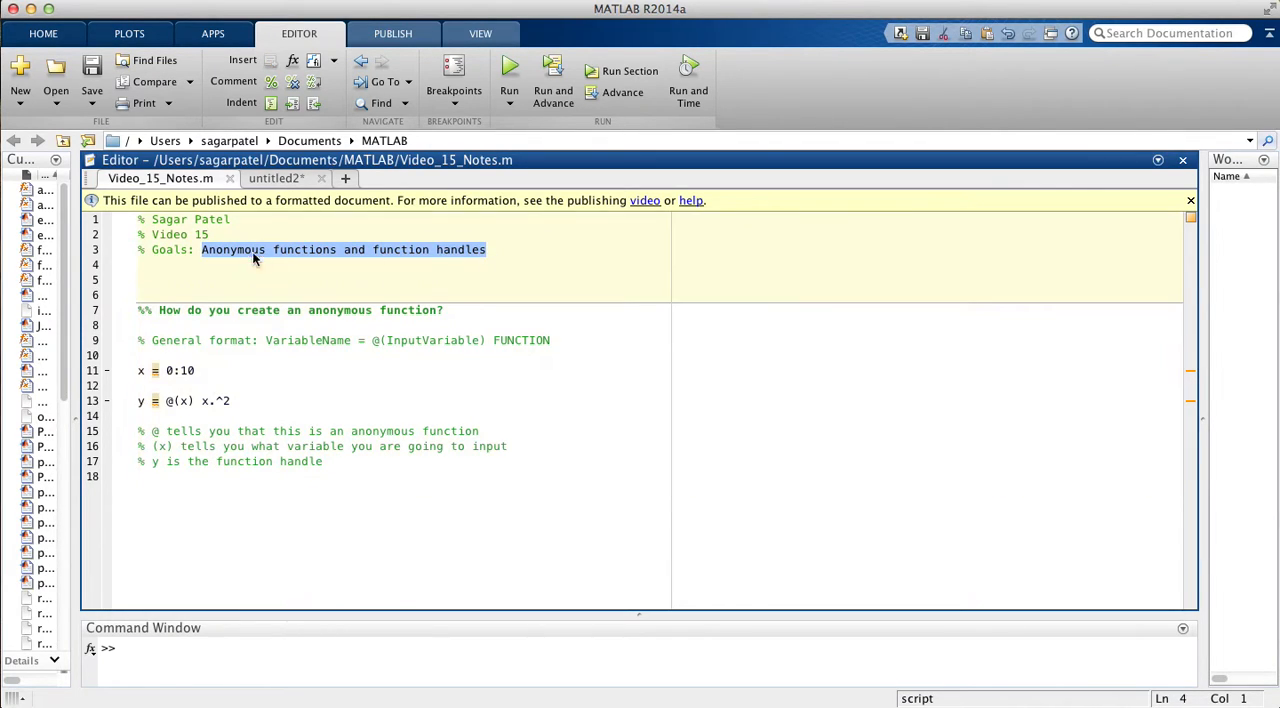
{"action": "mouse_move", "coordinate": [284, 324]}
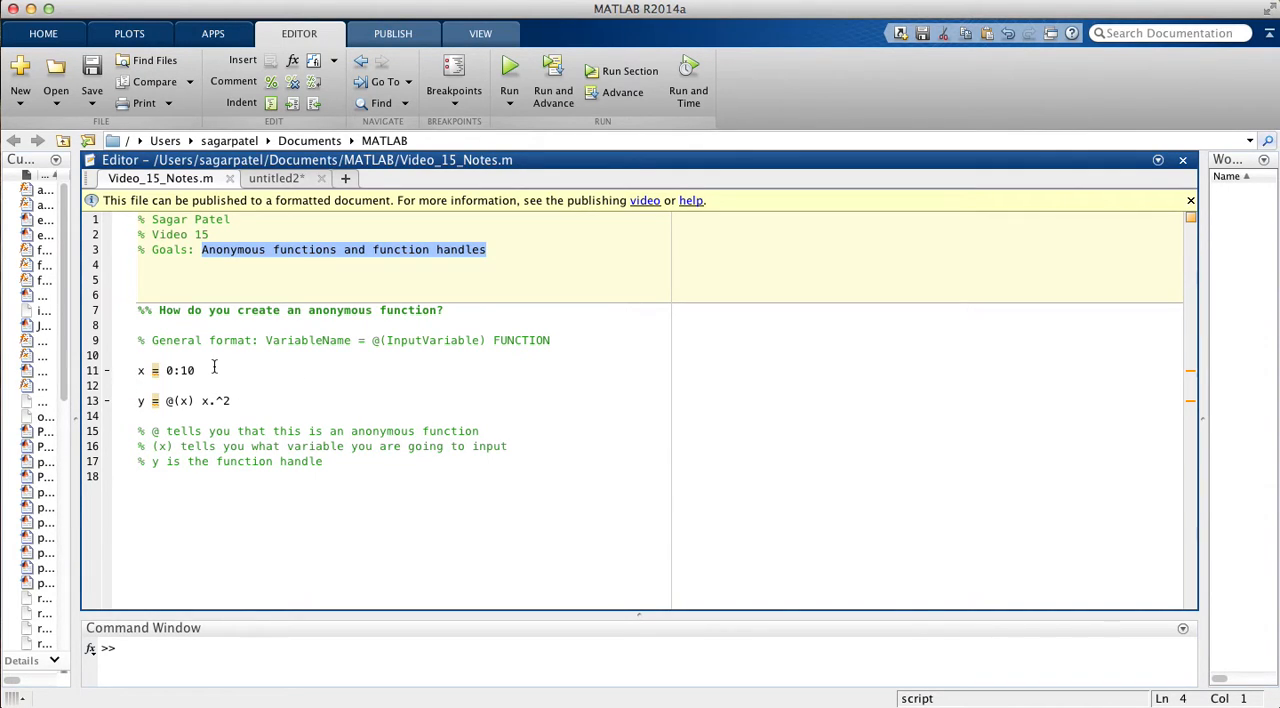
{"action": "mouse_move", "coordinate": [270, 372]}
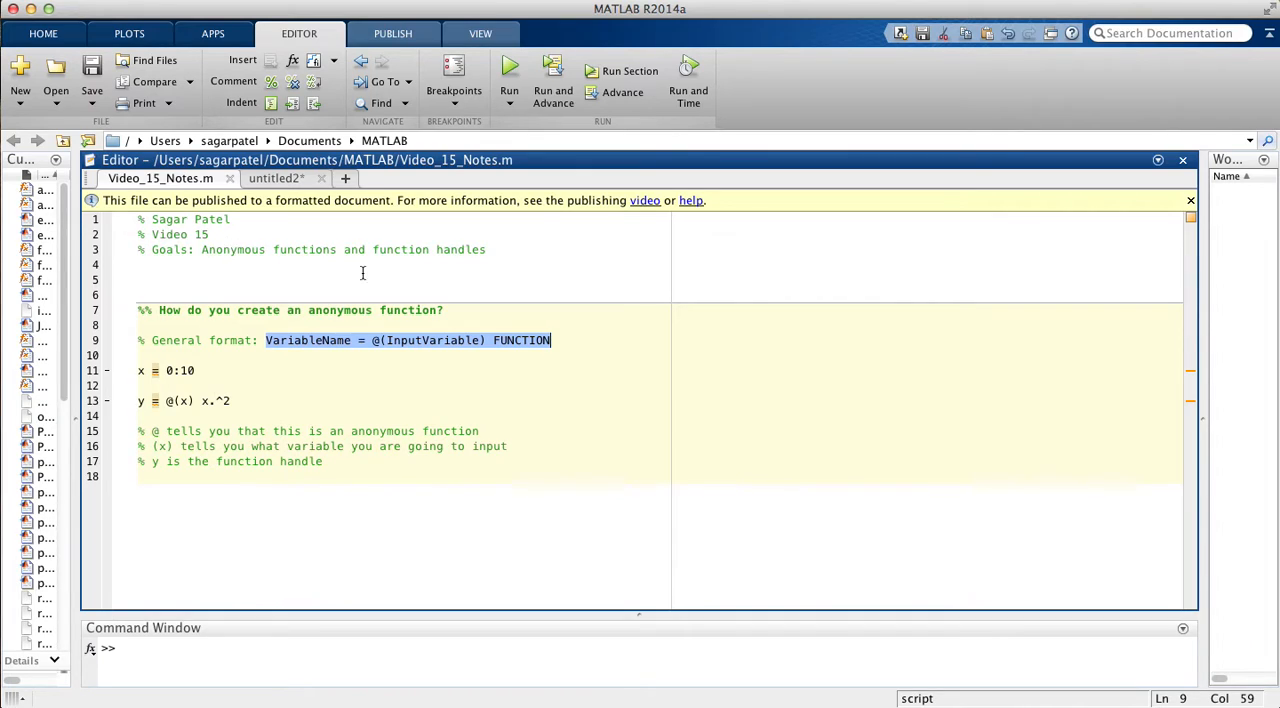
{"action": "mouse_move", "coordinate": [256, 332]}
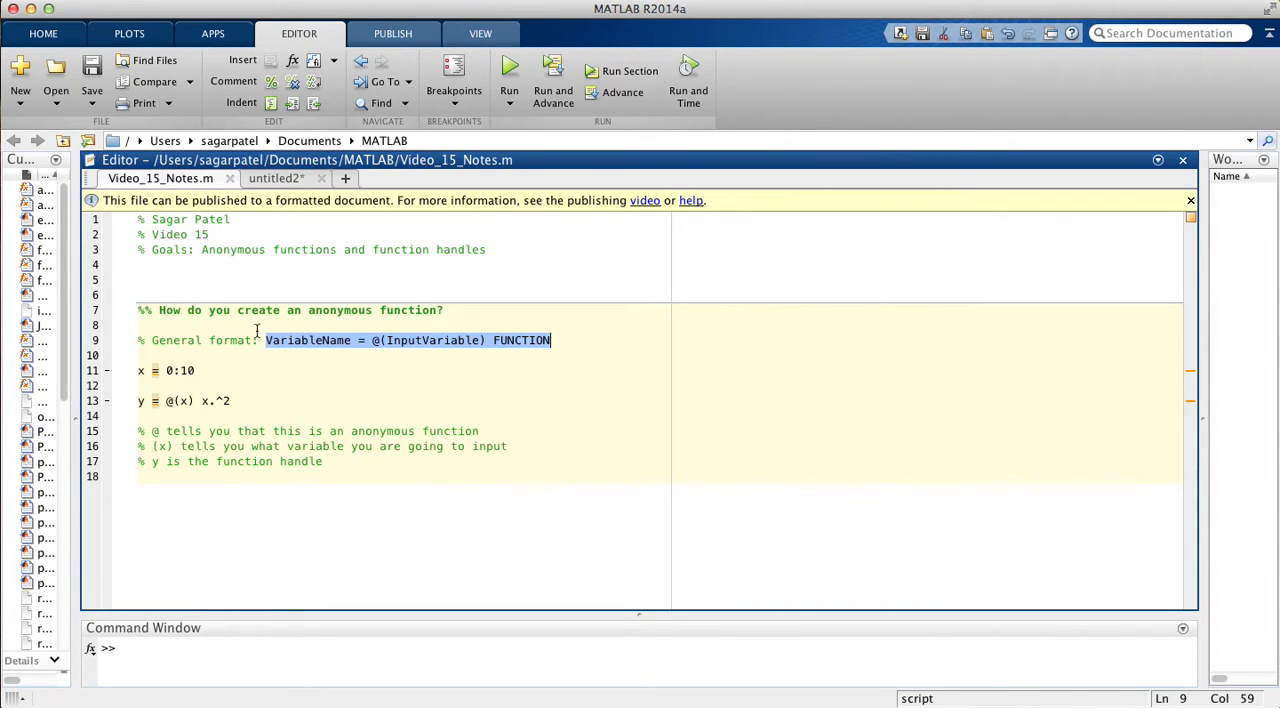
{"action": "mouse_move", "coordinate": [300, 324]}
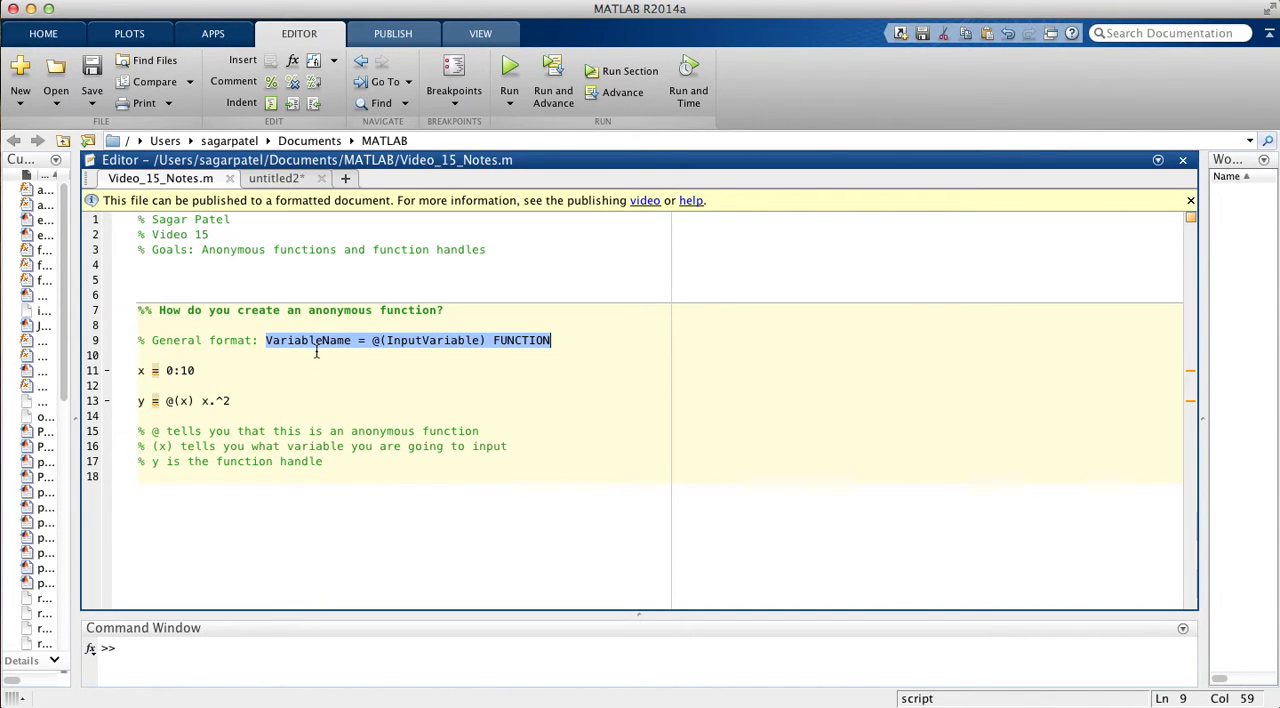
{"action": "mouse_move", "coordinate": [324, 370]}
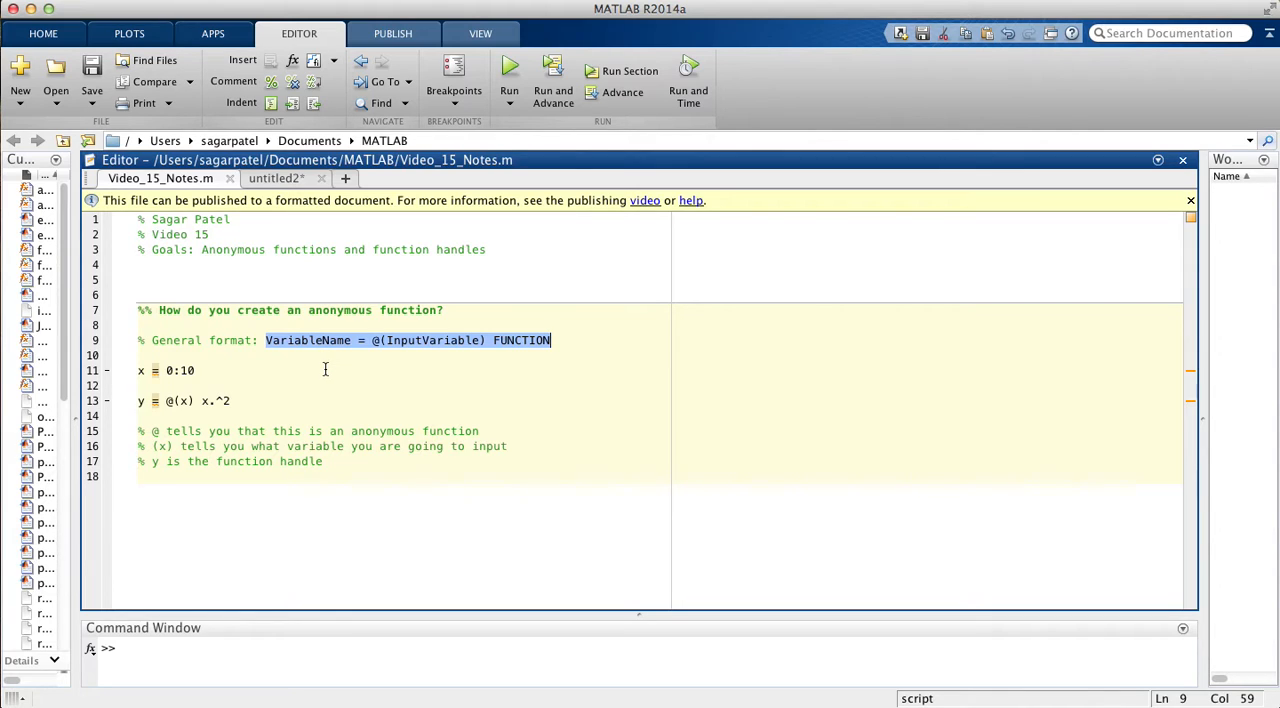
{"action": "mouse_move", "coordinate": [354, 364]}
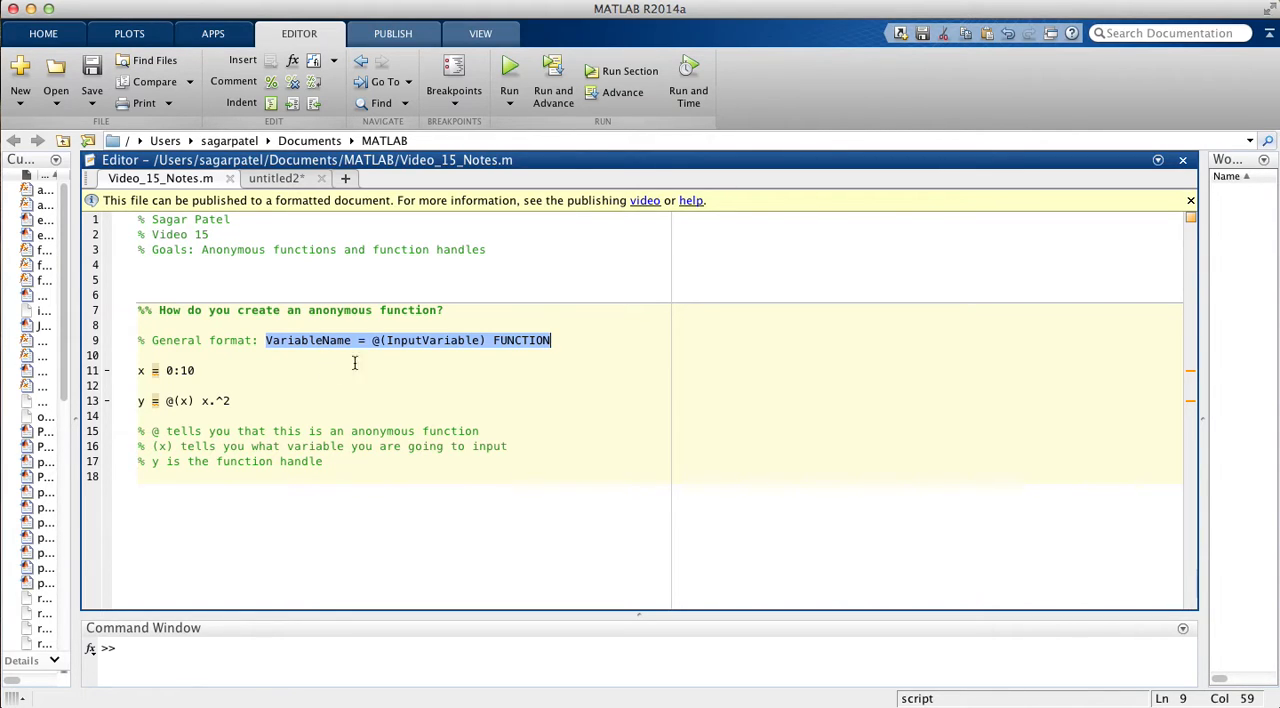
{"action": "mouse_move", "coordinate": [378, 346]}
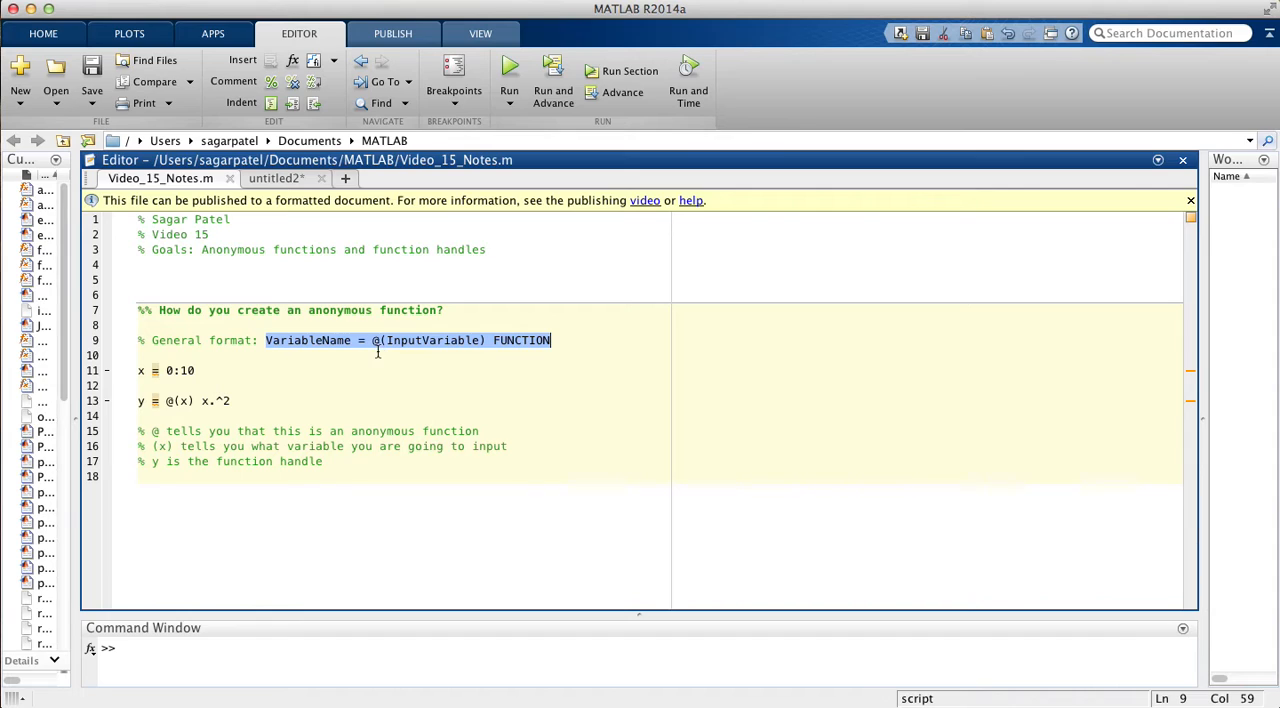
{"action": "mouse_move", "coordinate": [324, 358]}
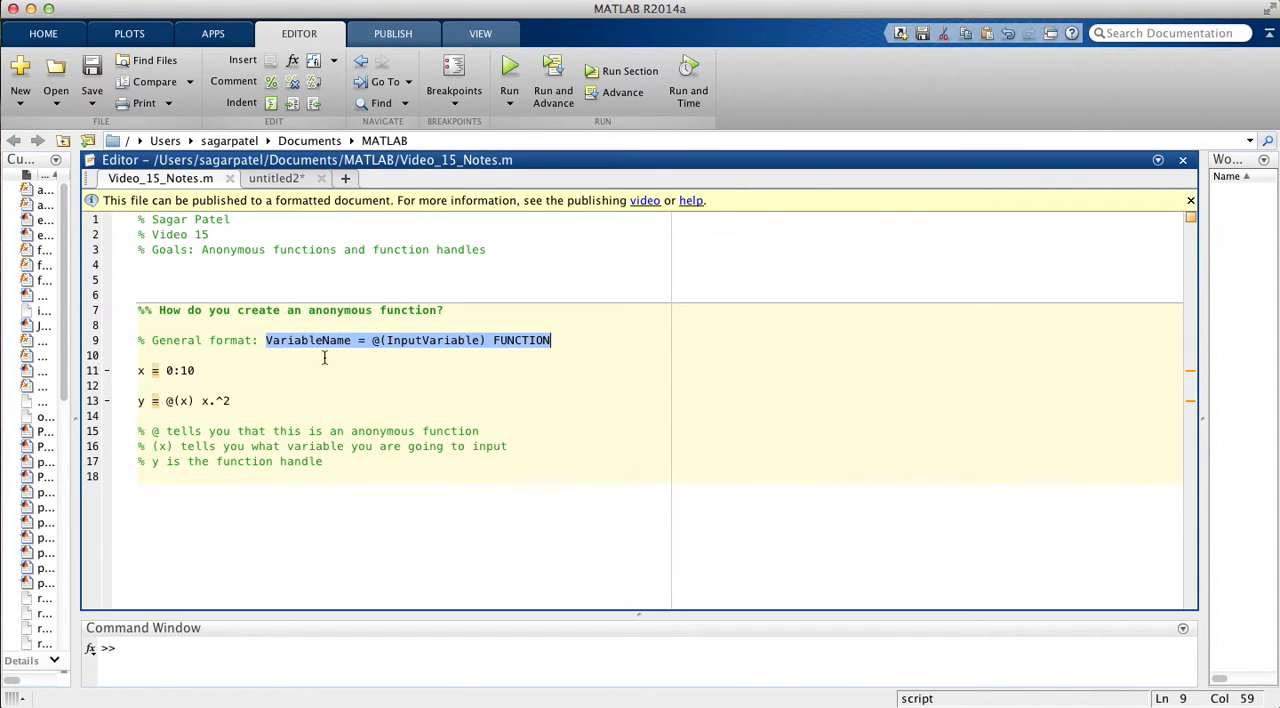
{"action": "mouse_move", "coordinate": [392, 350]}
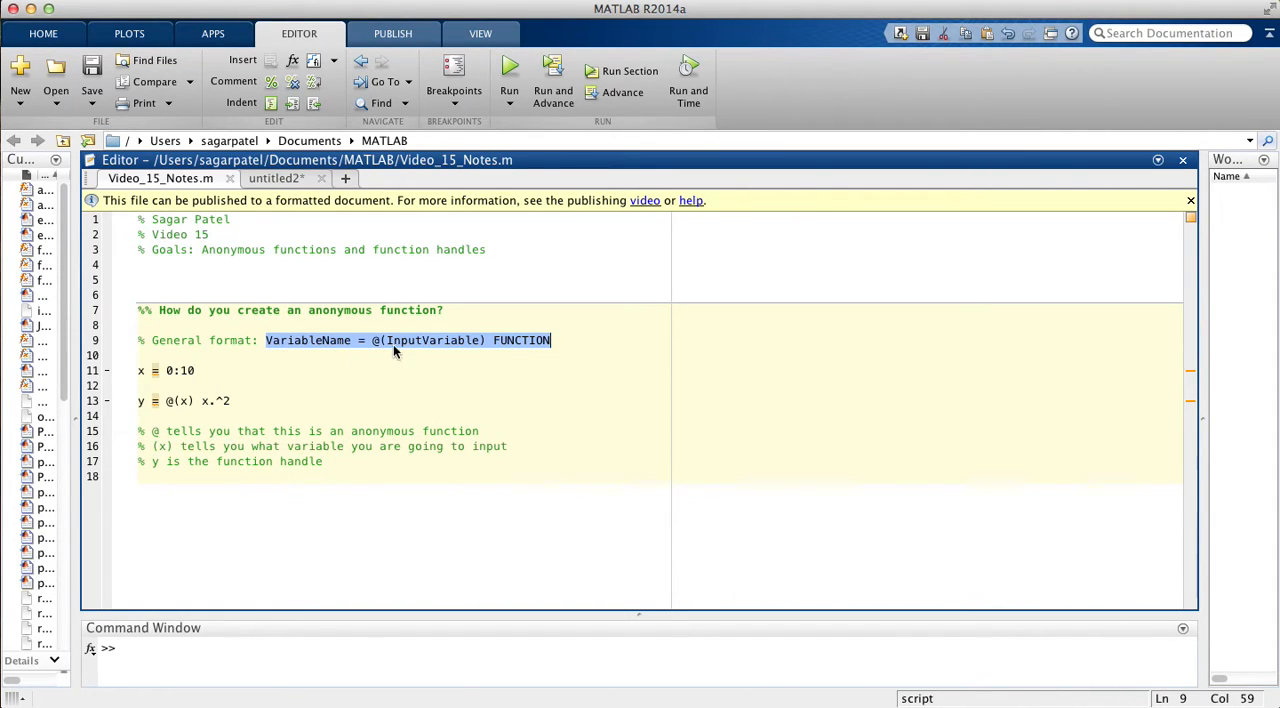
{"action": "mouse_move", "coordinate": [460, 348]}
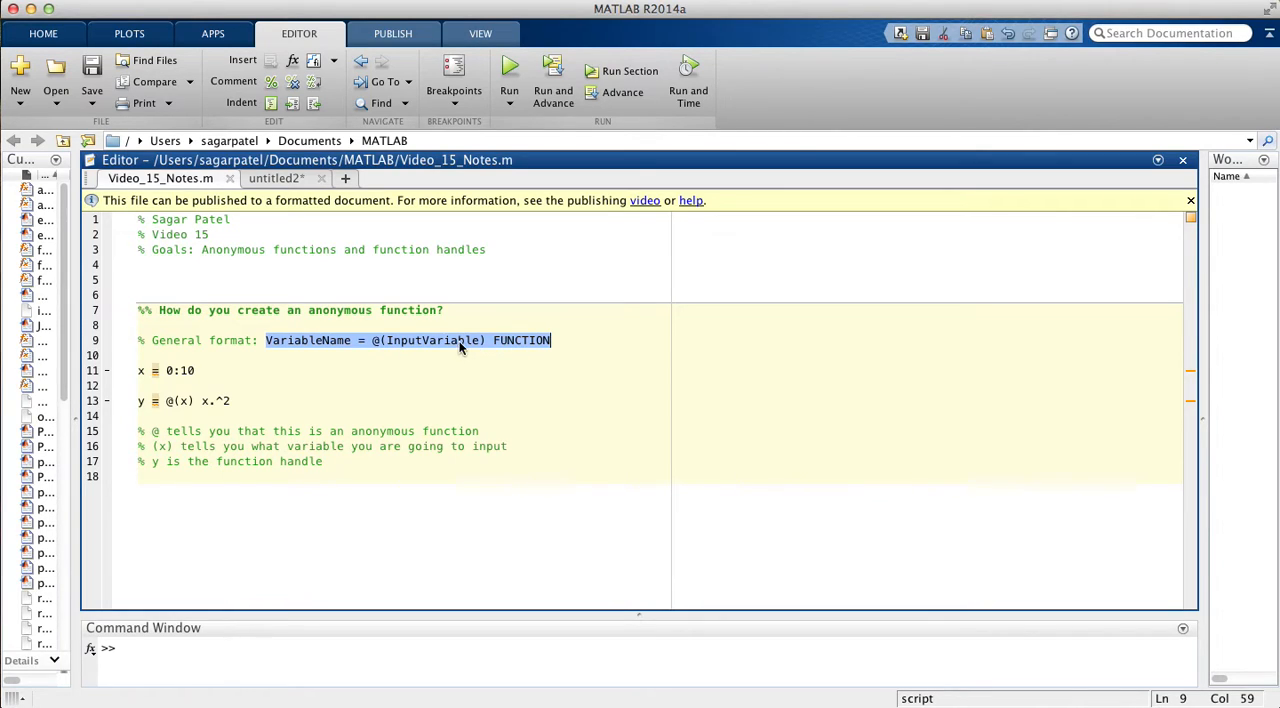
{"action": "mouse_move", "coordinate": [448, 348]}
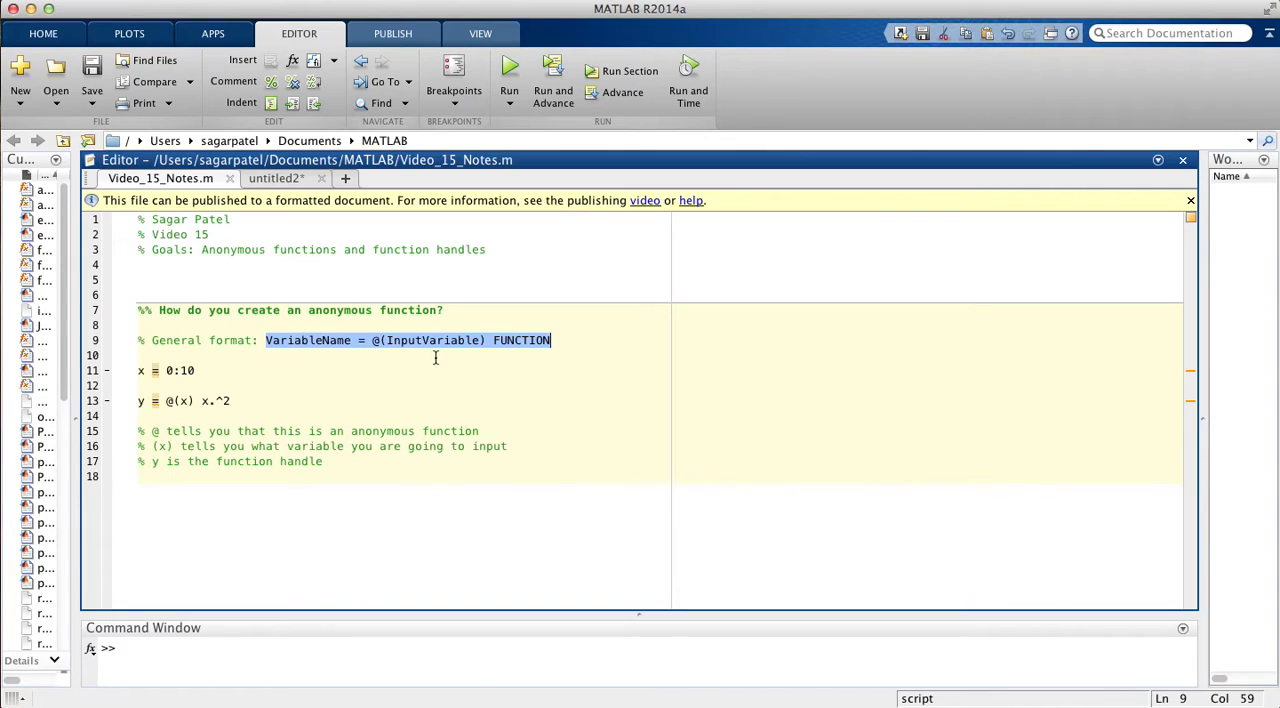
{"action": "mouse_move", "coordinate": [424, 330]}
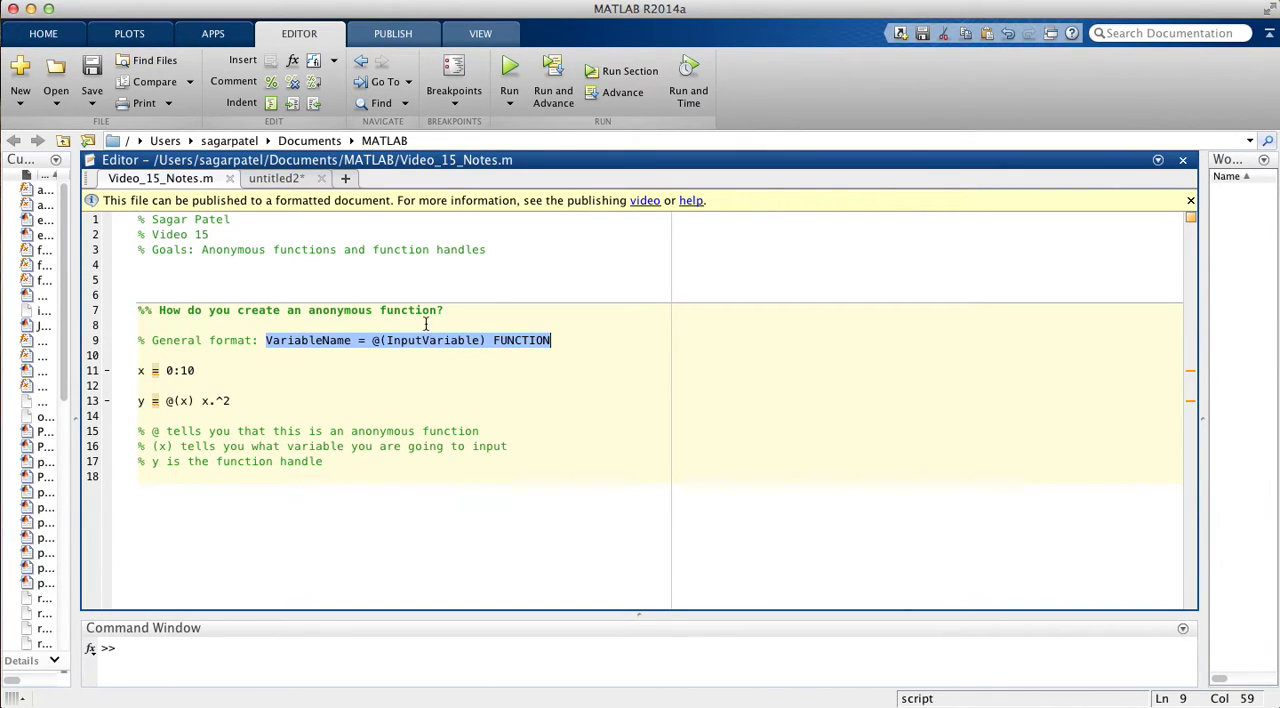
{"action": "mouse_move", "coordinate": [562, 346]}
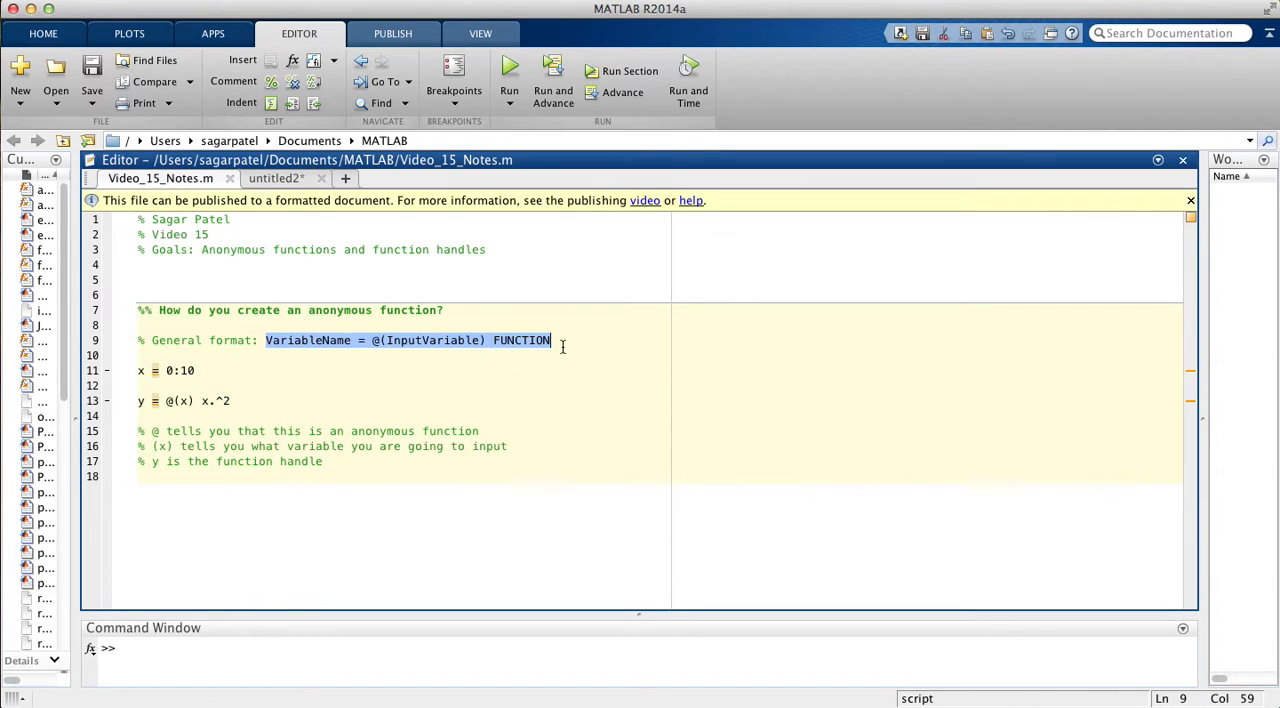
{"action": "mouse_move", "coordinate": [144, 392]}
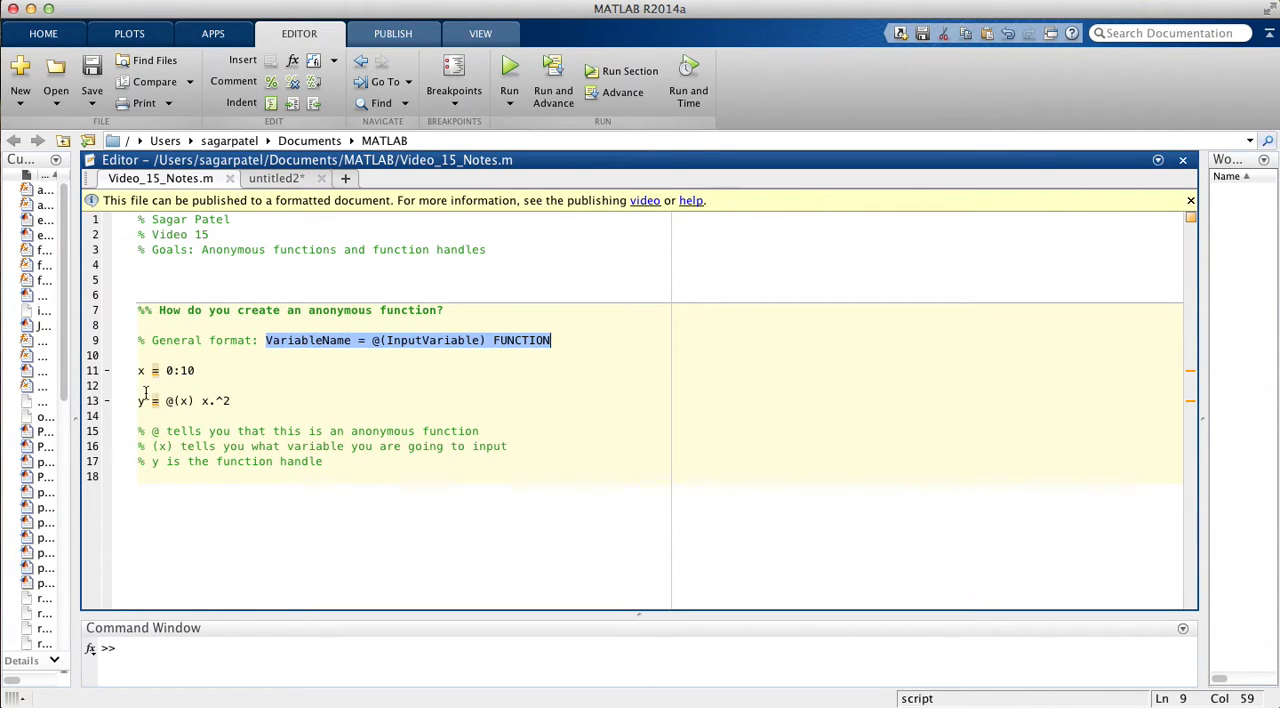
{"action": "left_click", "coordinate": [144, 400]}
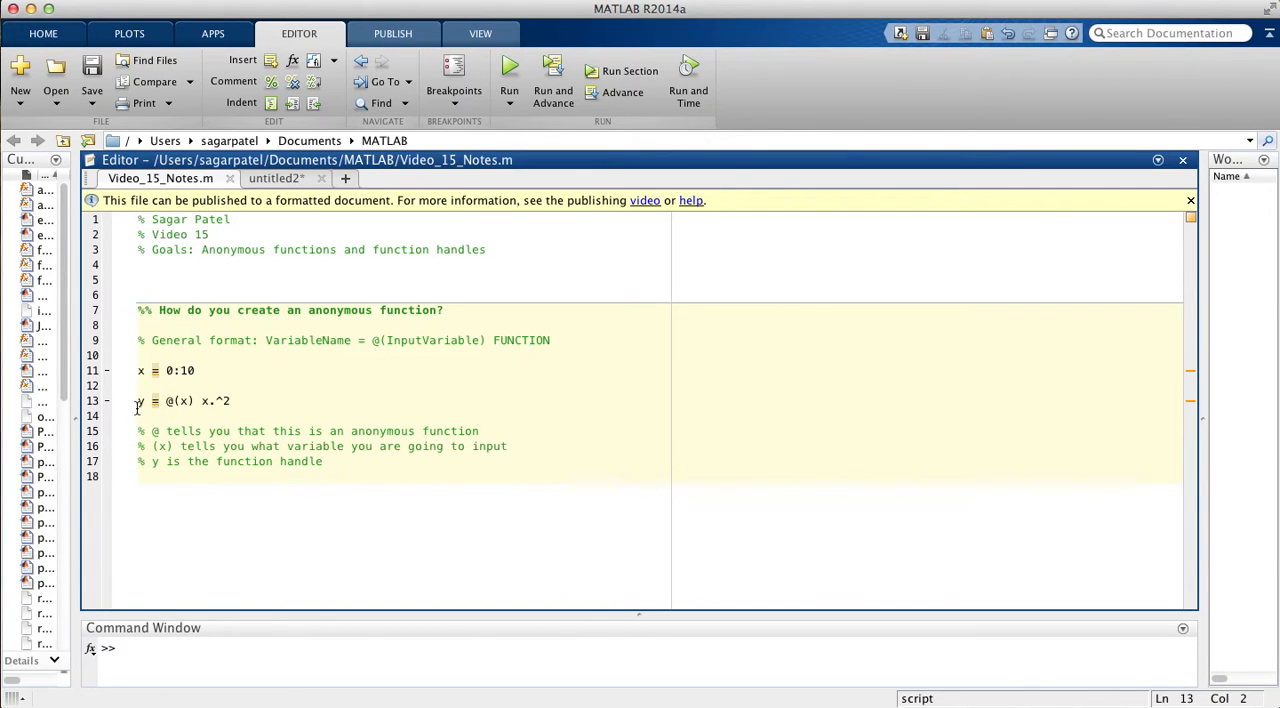
{"action": "mouse_move", "coordinate": [140, 408]}
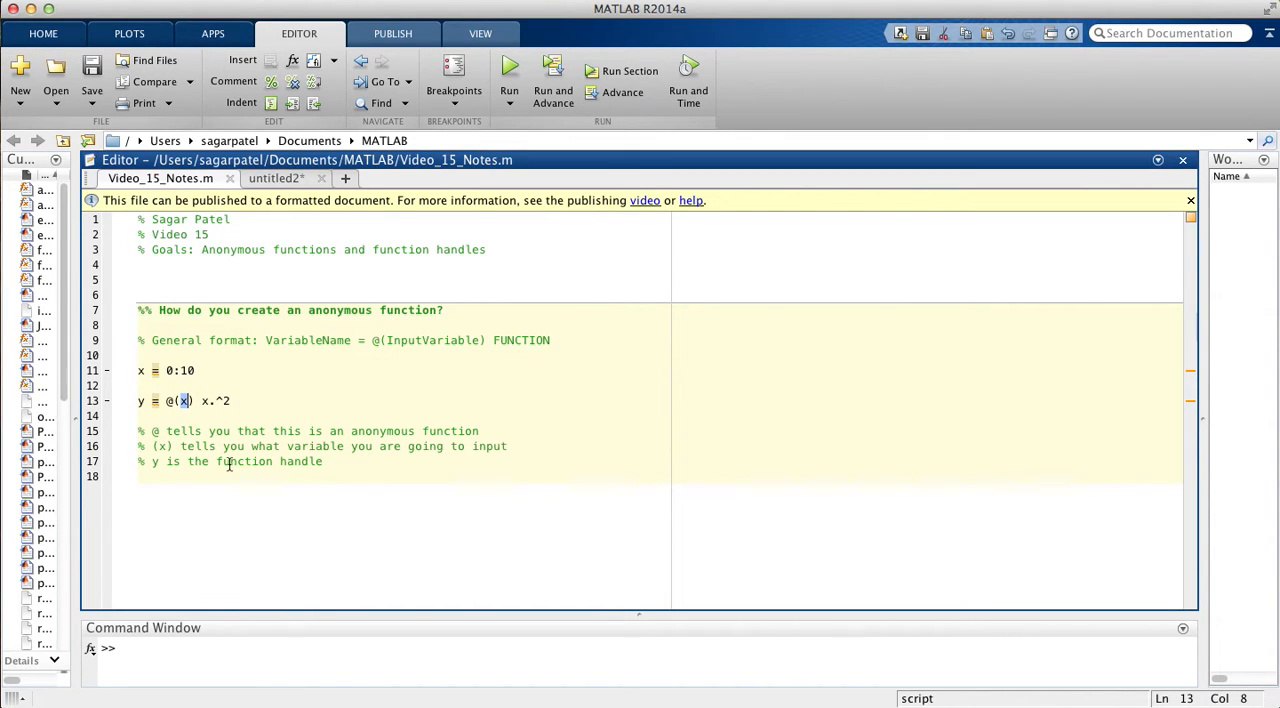
{"action": "left_click", "coordinate": [228, 478]}
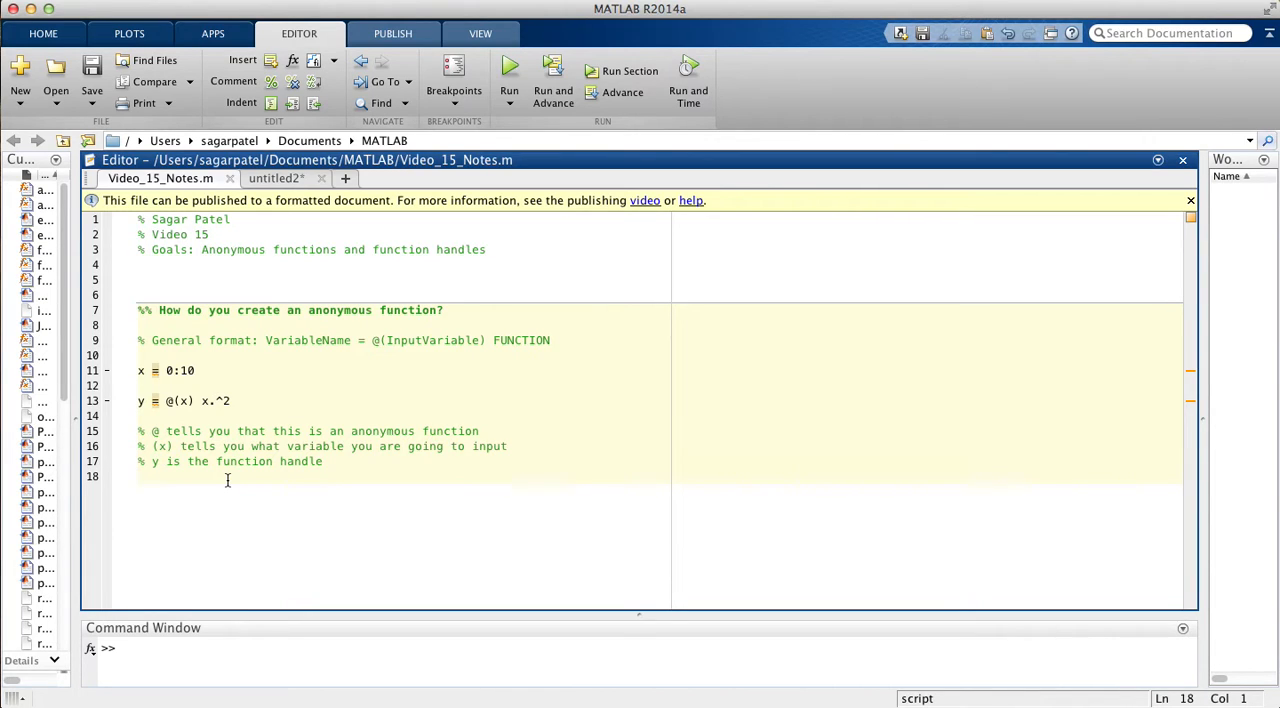
{"action": "left_click", "coordinate": [630, 72]}
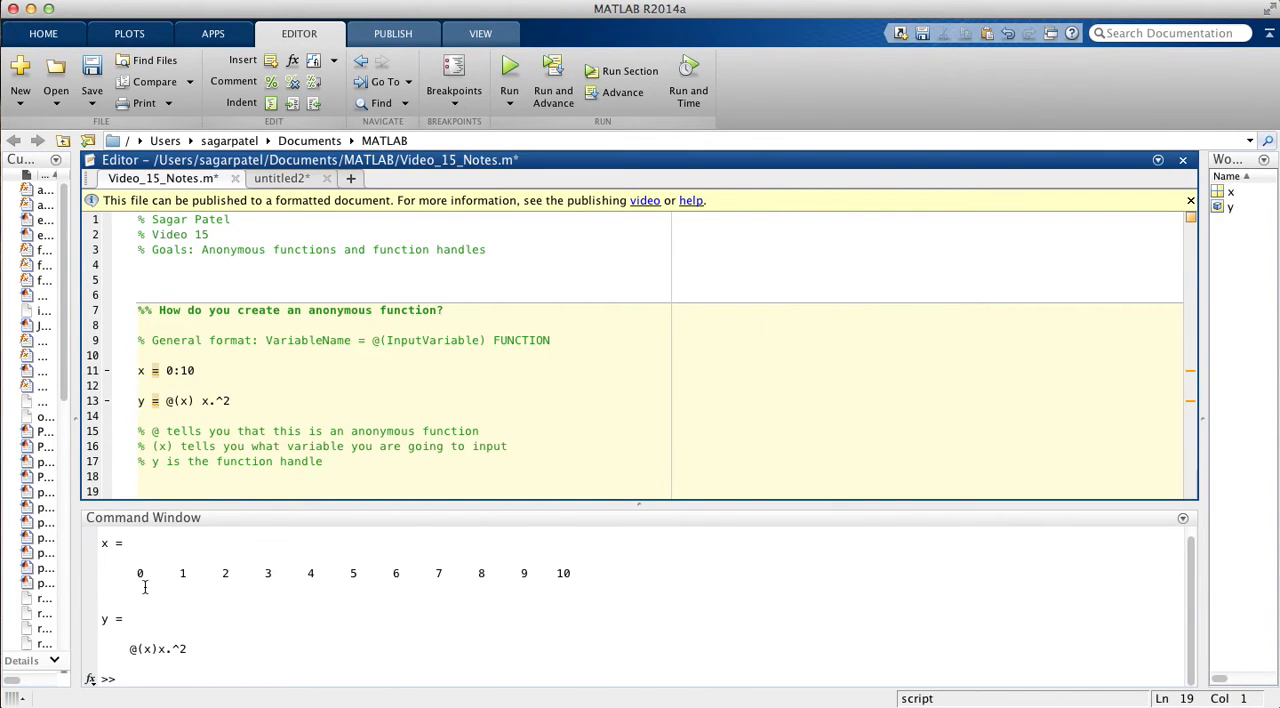
{"action": "mouse_move", "coordinate": [260, 584]}
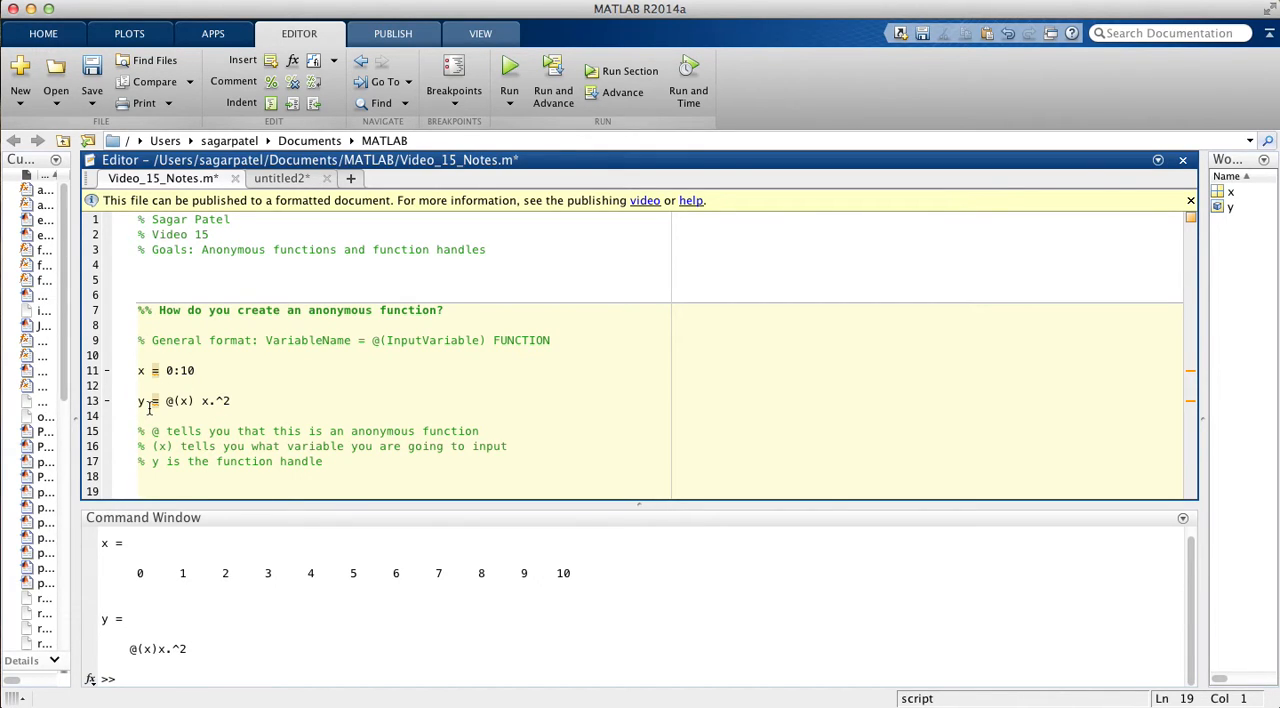
Step: Add g = y(x) so the squares 0 through 100 display in the Command Window
{"action": "type", "text": "g ="}
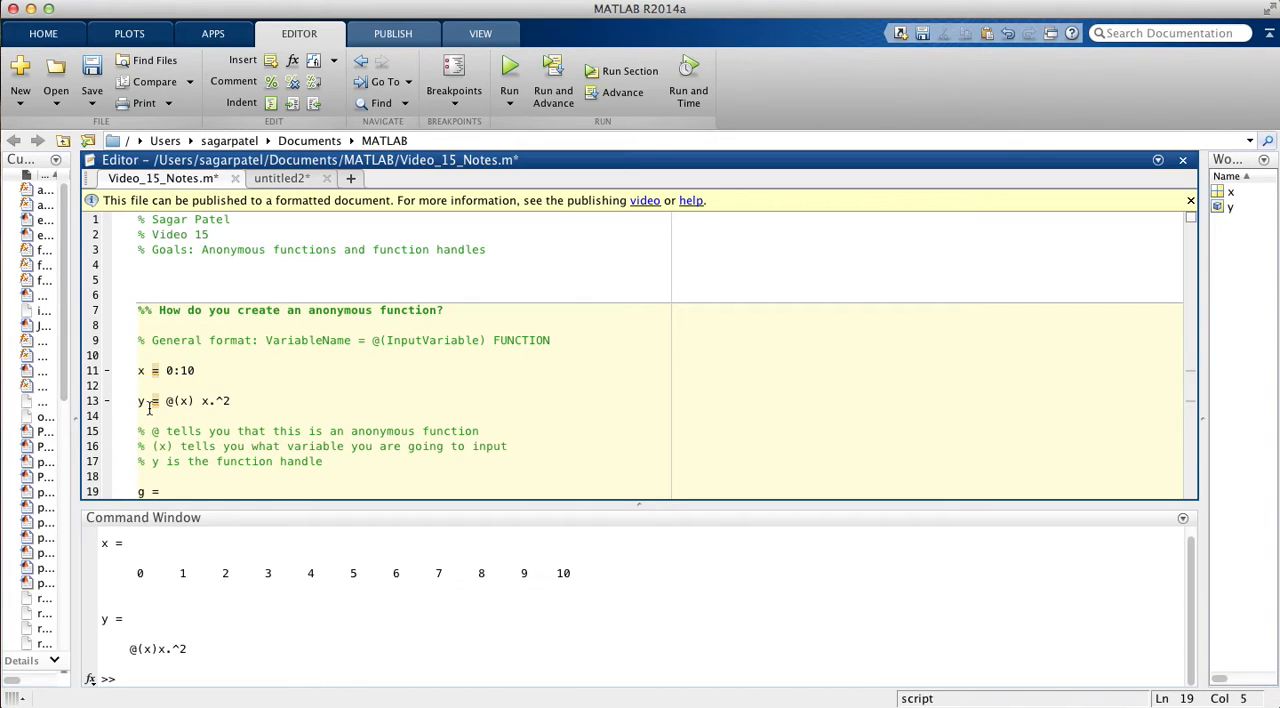
{"action": "type", "text": "y(x)"}
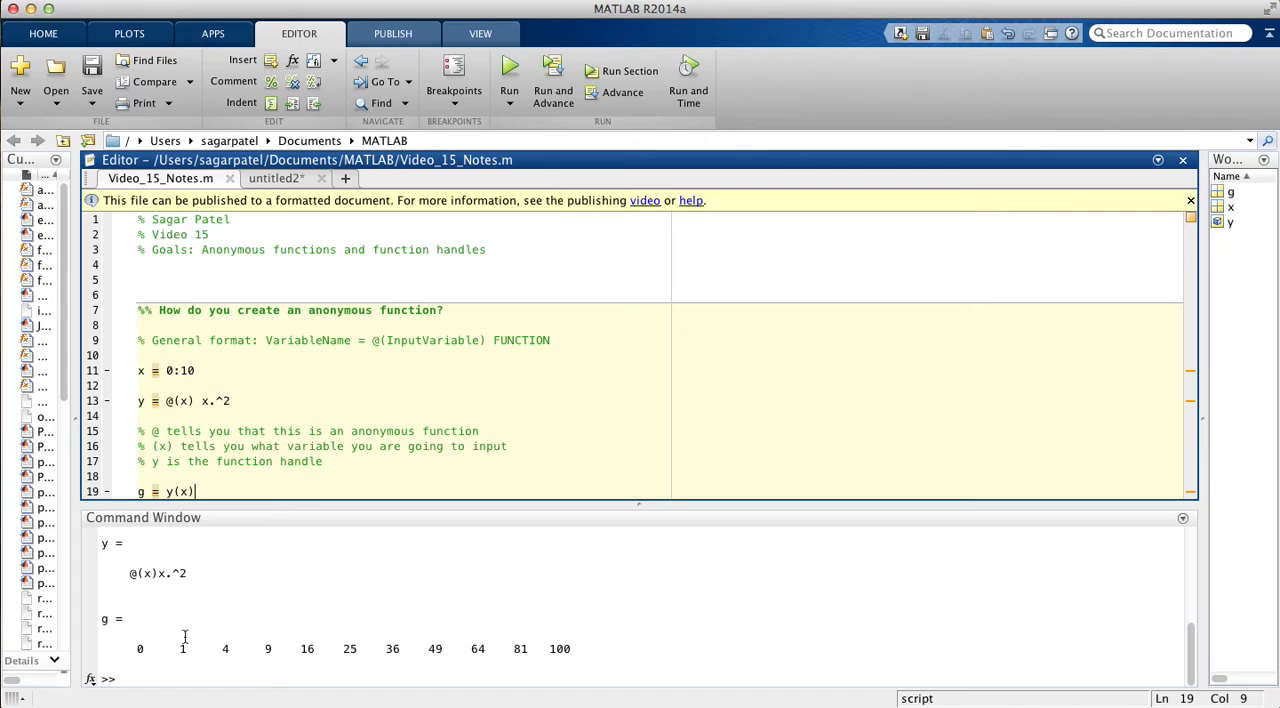
{"action": "mouse_move", "coordinate": [212, 376]}
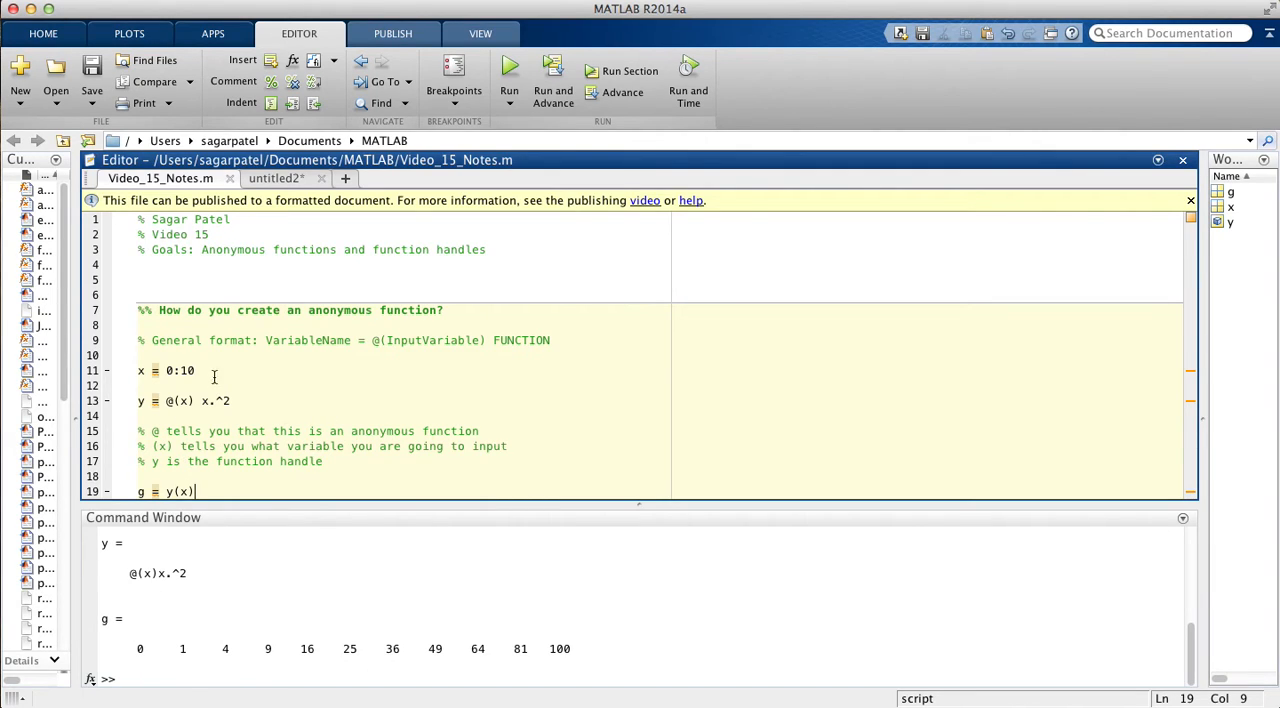
{"action": "mouse_move", "coordinate": [168, 634]}
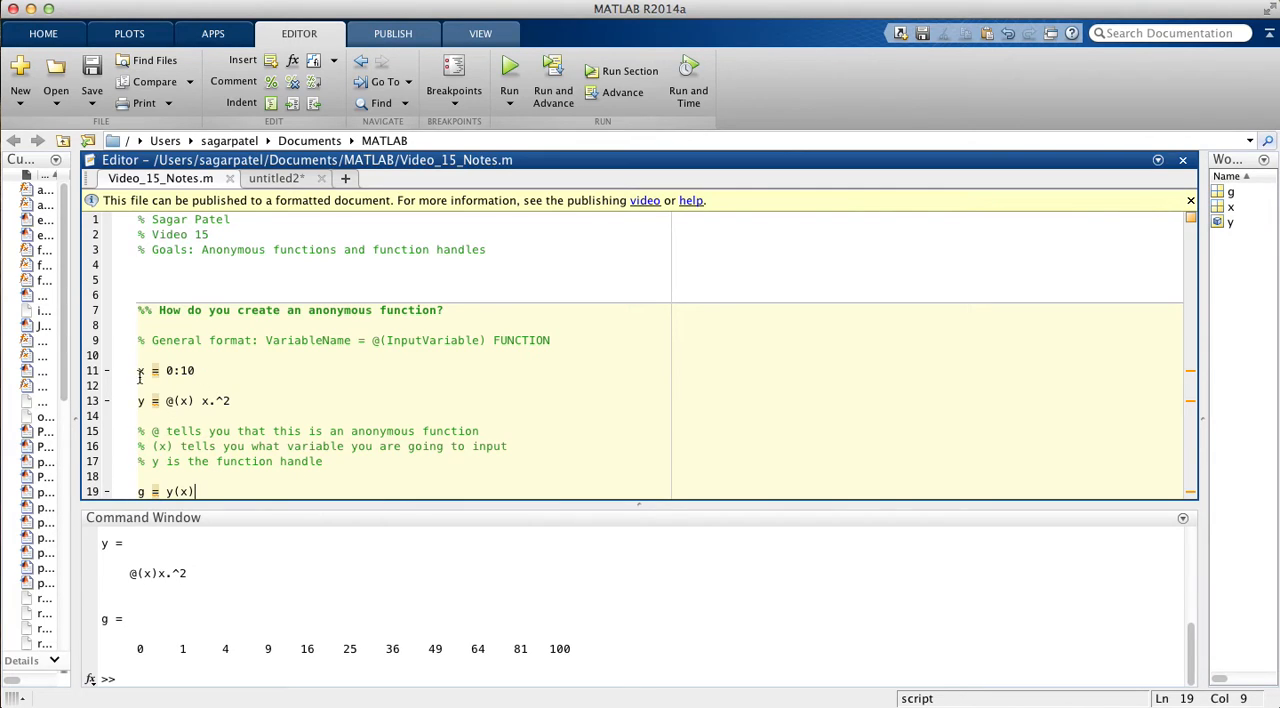
{"action": "mouse_move", "coordinate": [228, 492]}
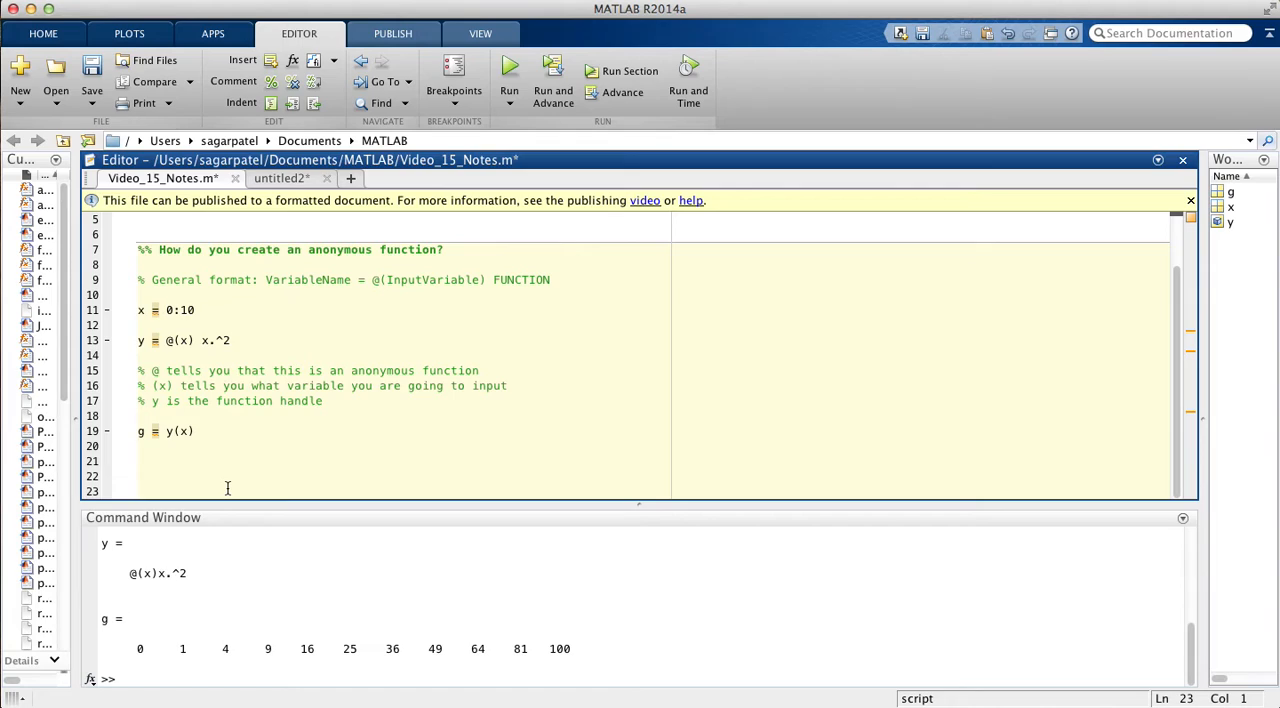
Step: Define the input vector k = 0:10 below g
{"action": "type", "text": "k"}
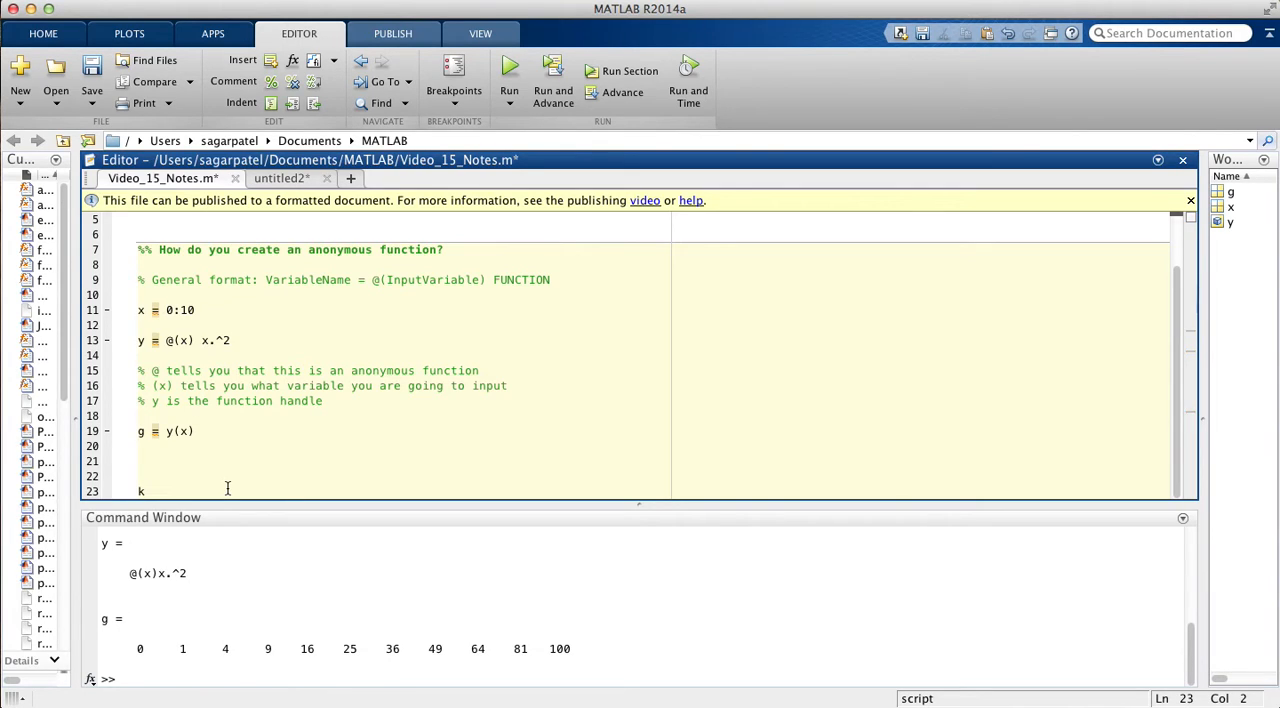
{"action": "type", "text": "="}
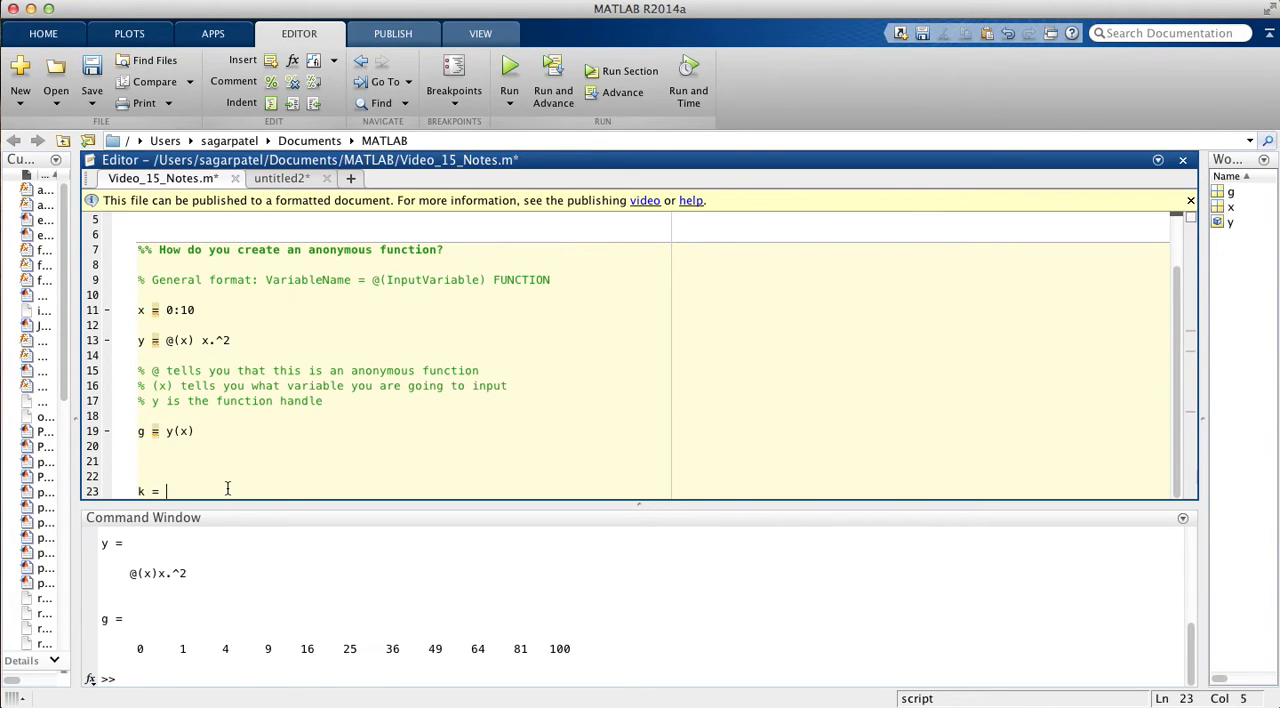
{"action": "type", "text": "0:10"}
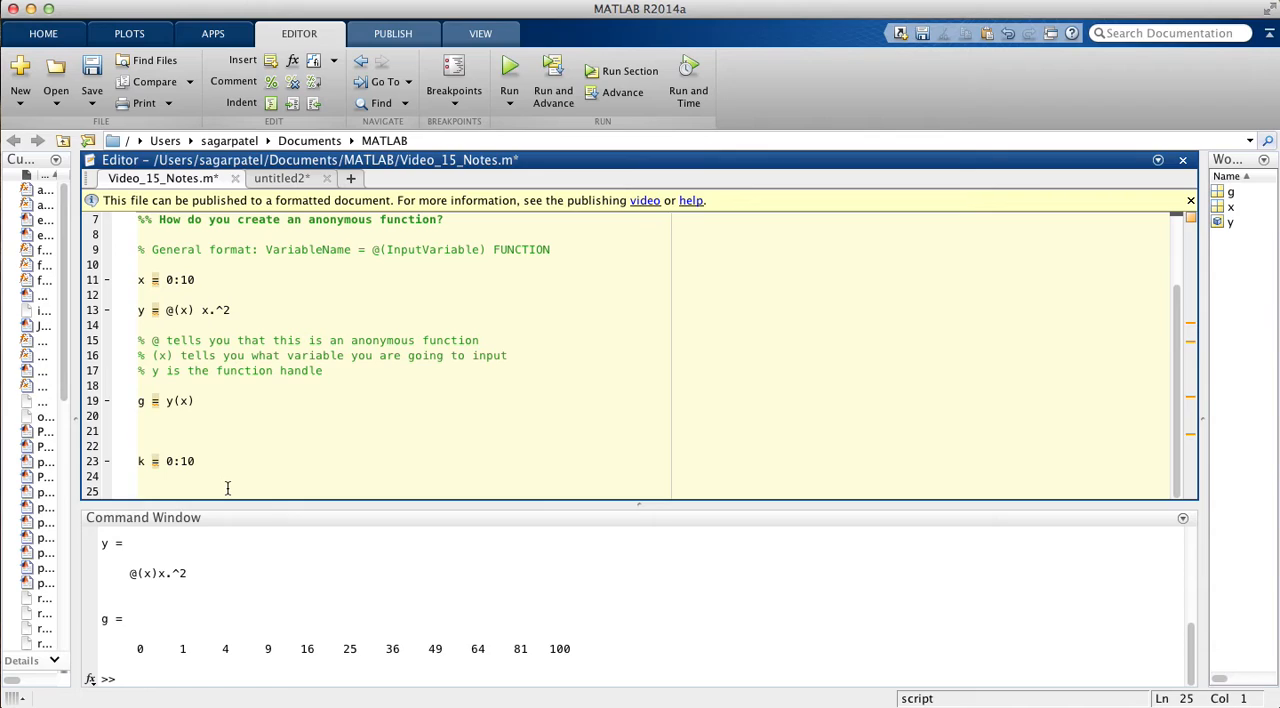
Step: Define the second anonymous function f = @(k) sin(k)
{"action": "type", "text": "f ="}
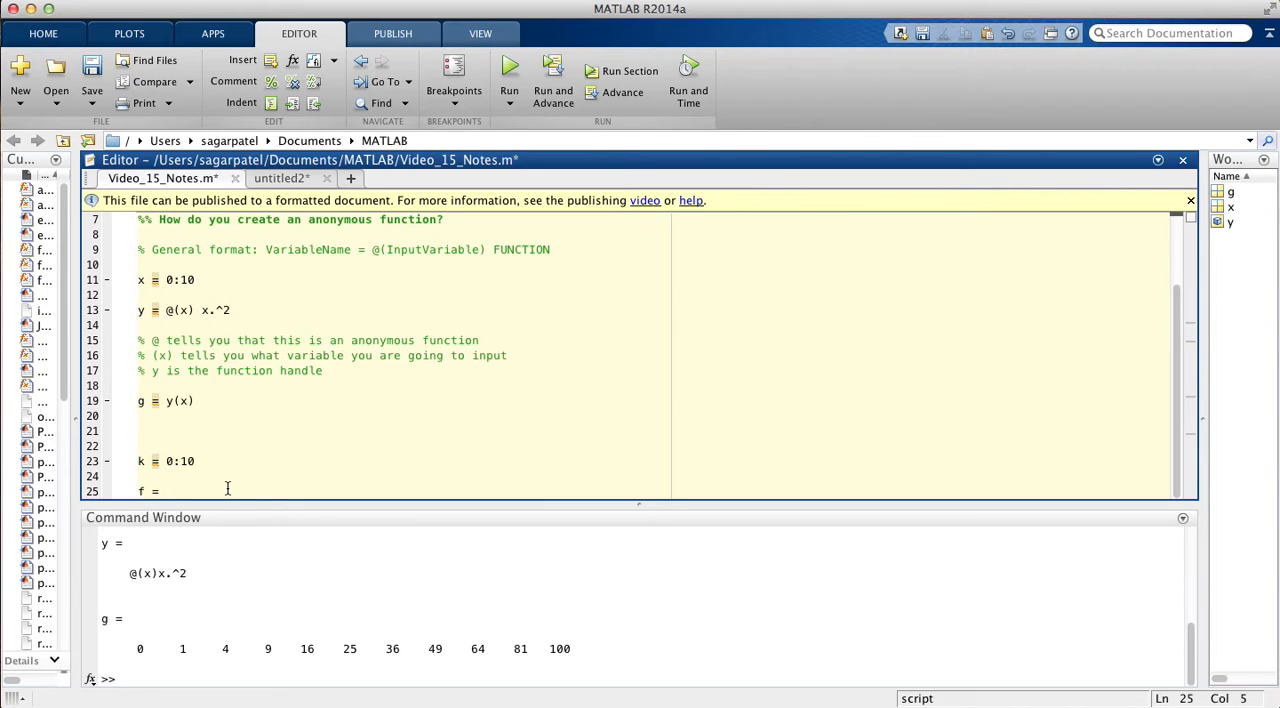
{"action": "type", "text": "@"}
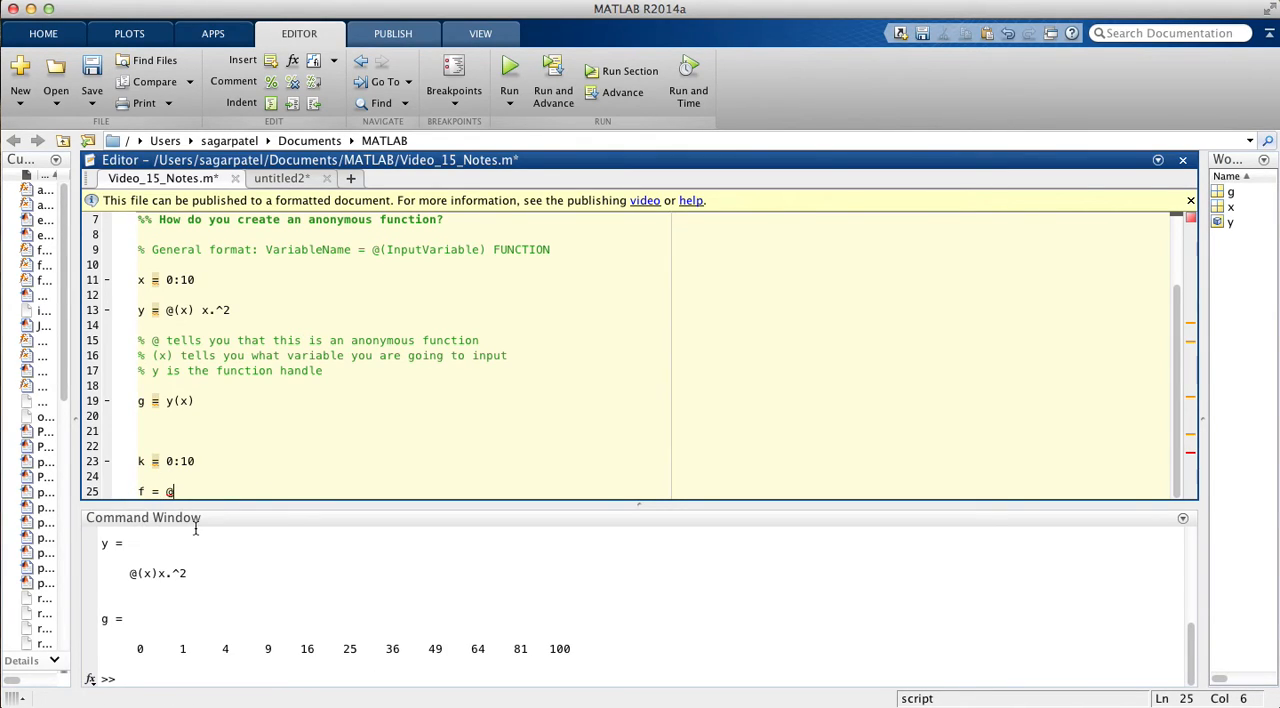
{"action": "type", "text": "L"}
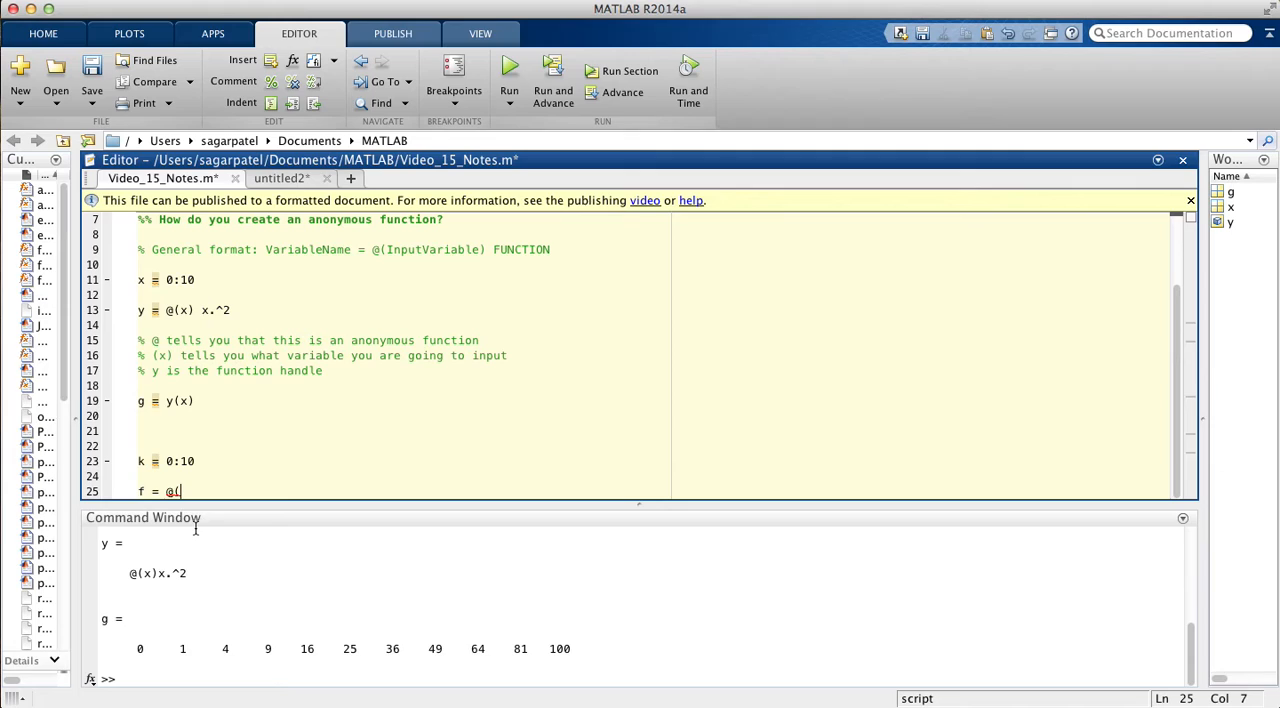
{"action": "type", "text": "k"}
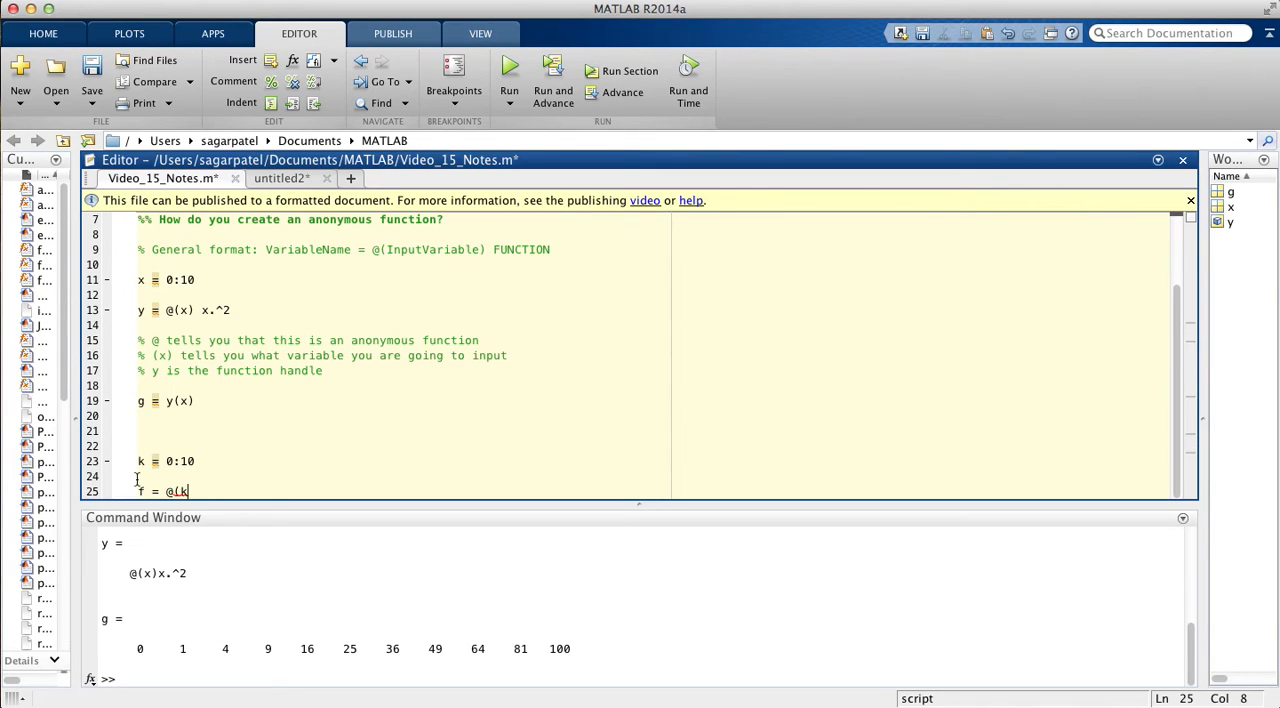
{"action": "type", "text": "("}
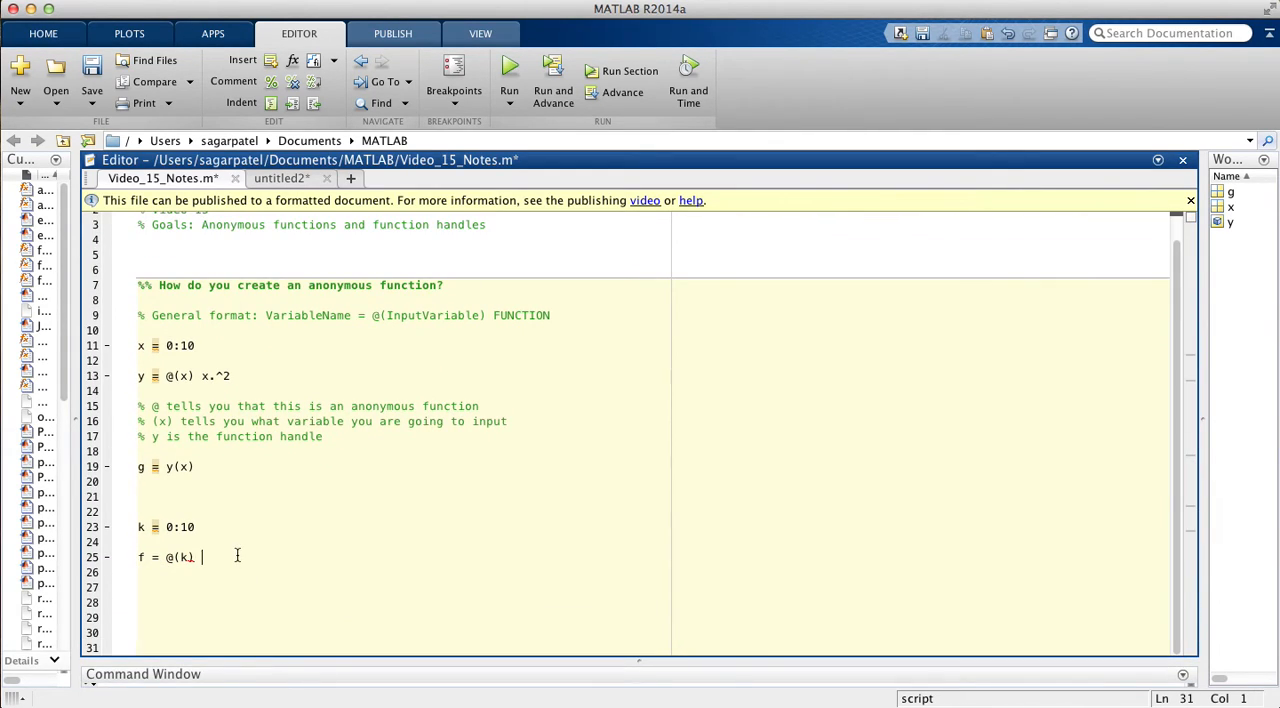
{"action": "type", "text": "sin"}
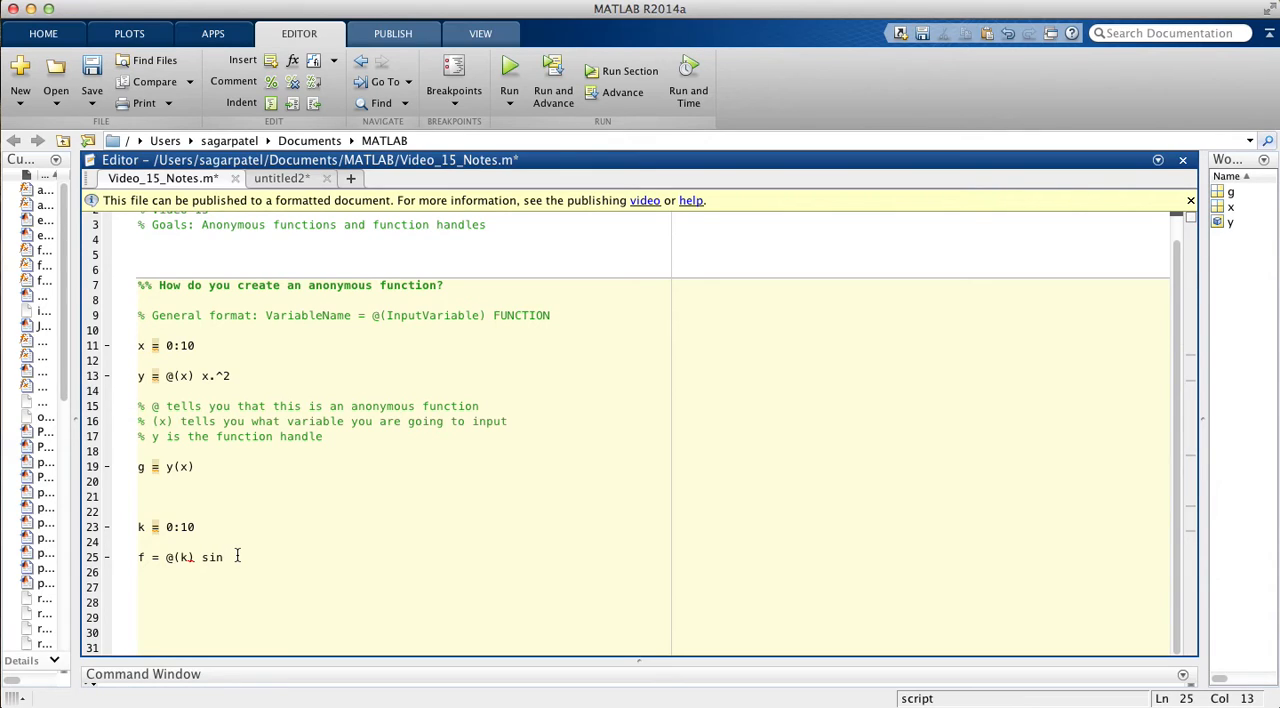
{"action": "type", "text": "(k)"}
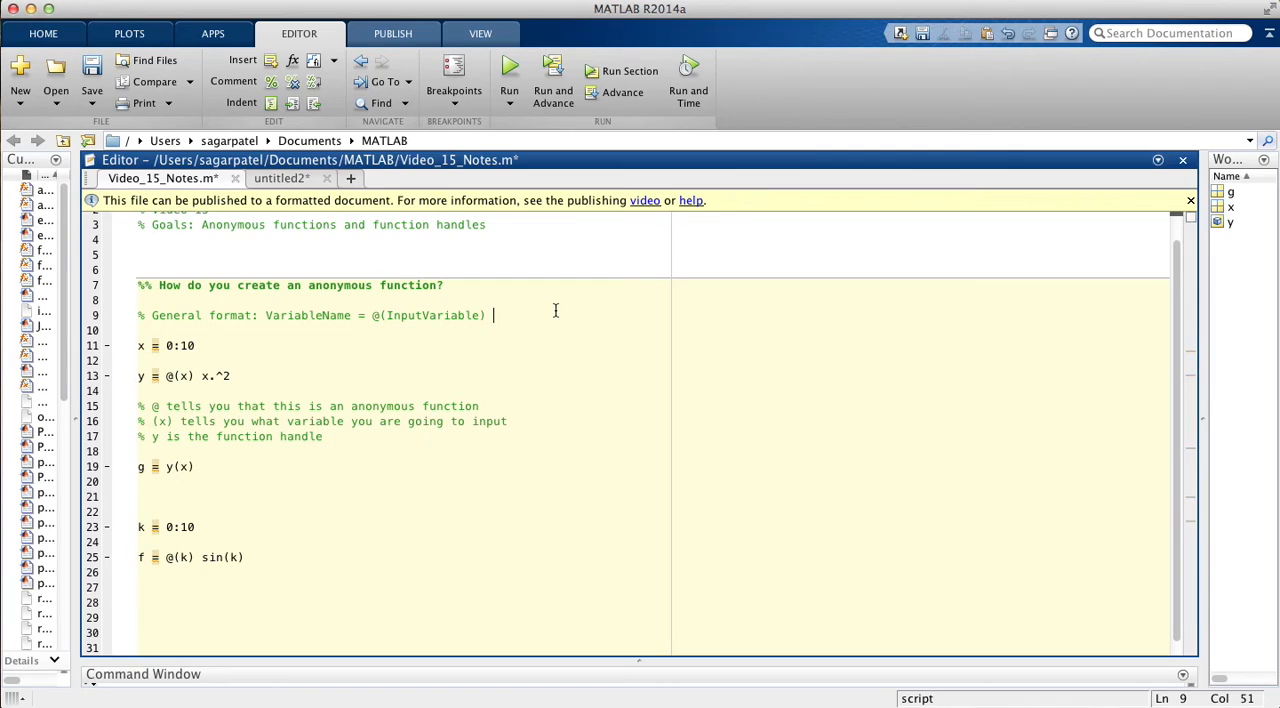
{"action": "mouse_move", "coordinate": [408, 344]}
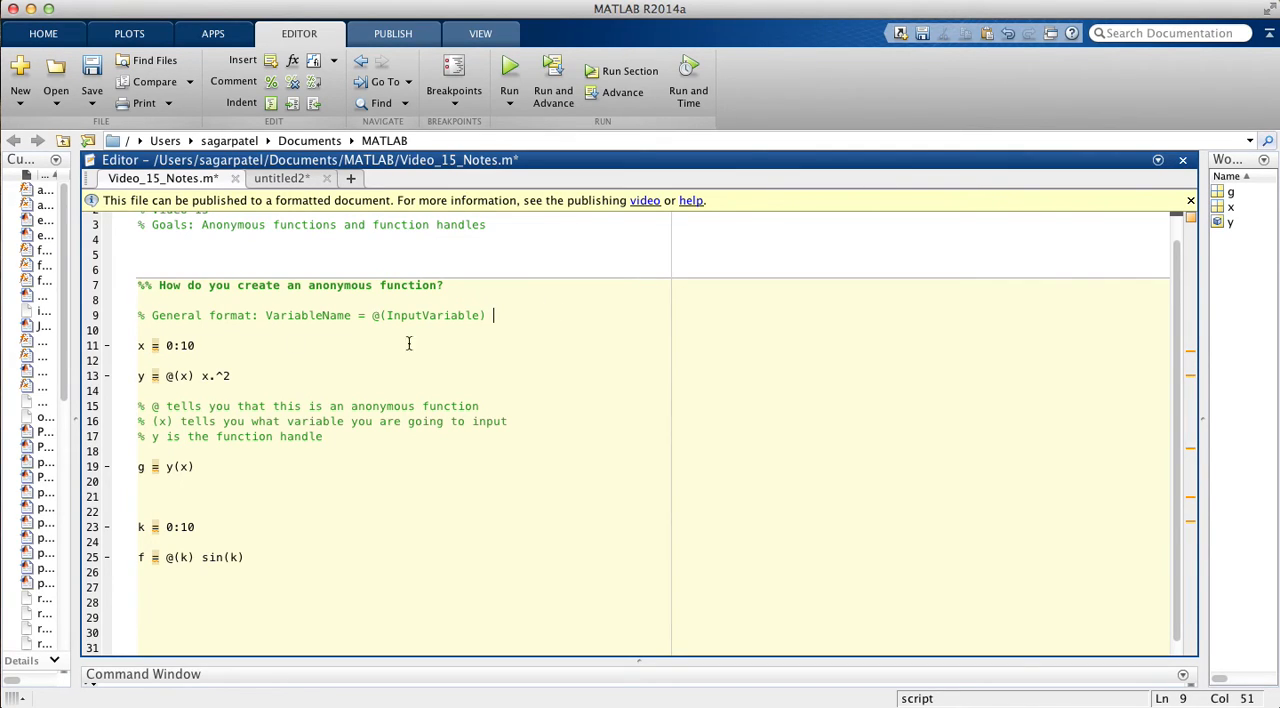
{"action": "mouse_move", "coordinate": [498, 316]}
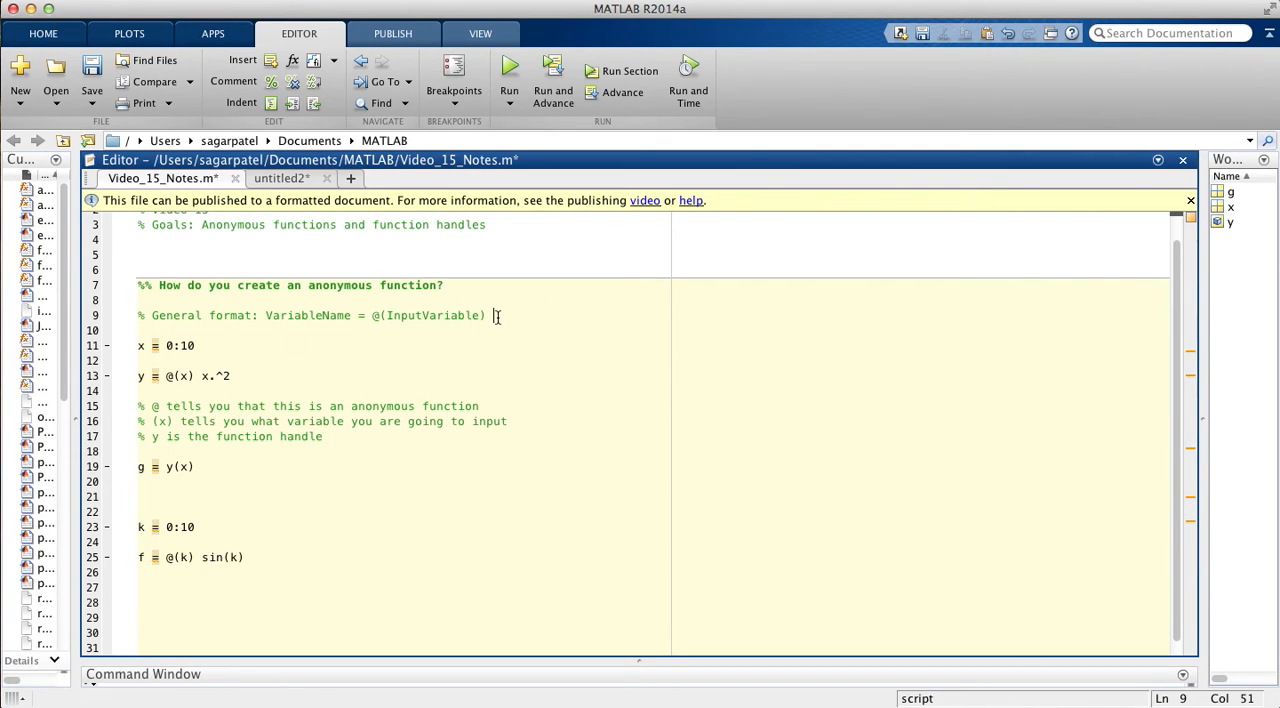
Step: Replace FUNCTION with Statment at the end of the general-format comment line
{"action": "type", "text": "$"}
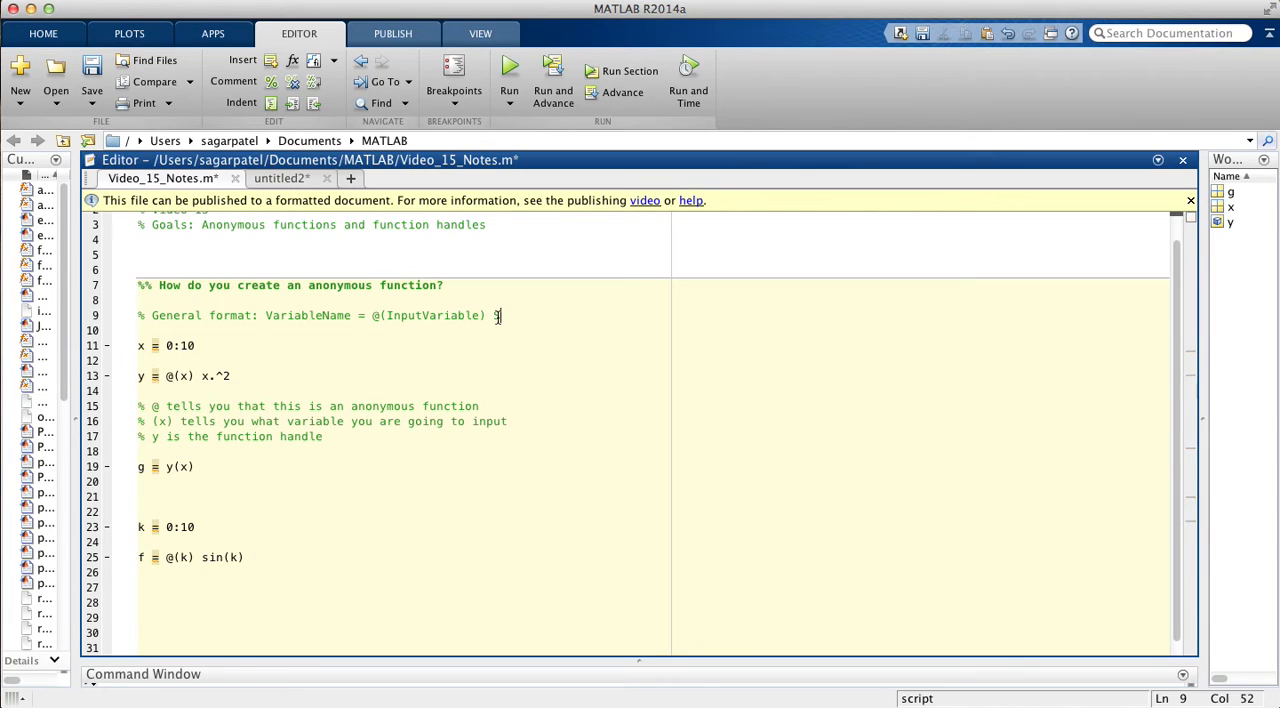
{"action": "type", "text": "Statmen"}
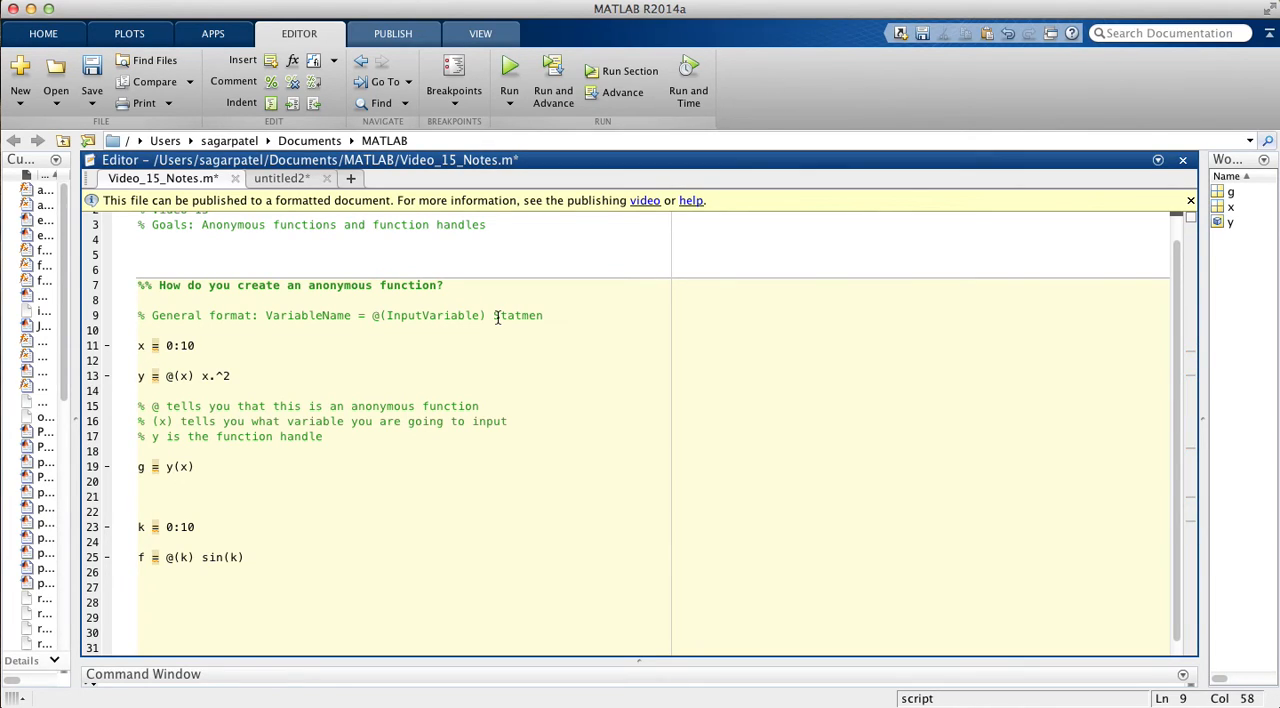
{"action": "type", "text": "t"}
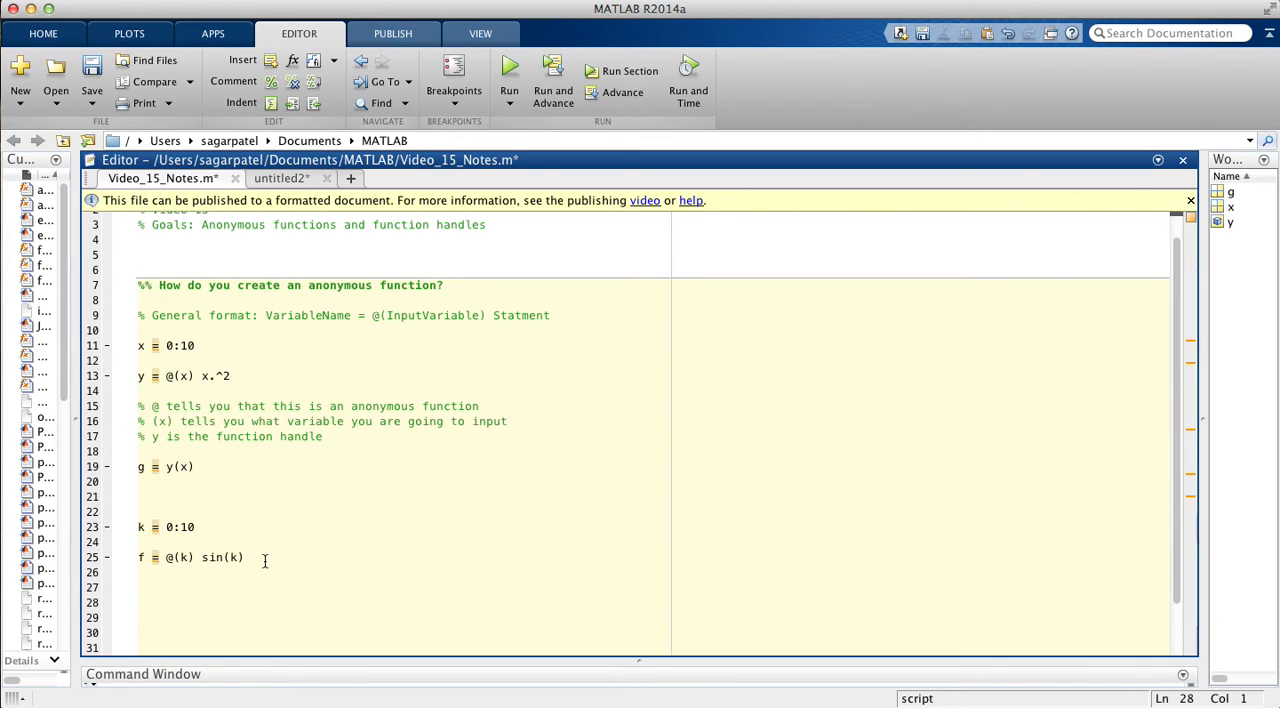
Step: Add h = f(k) and run the script so the sine values of 0 through 10 appear
{"action": "type", "text": "h = f"}
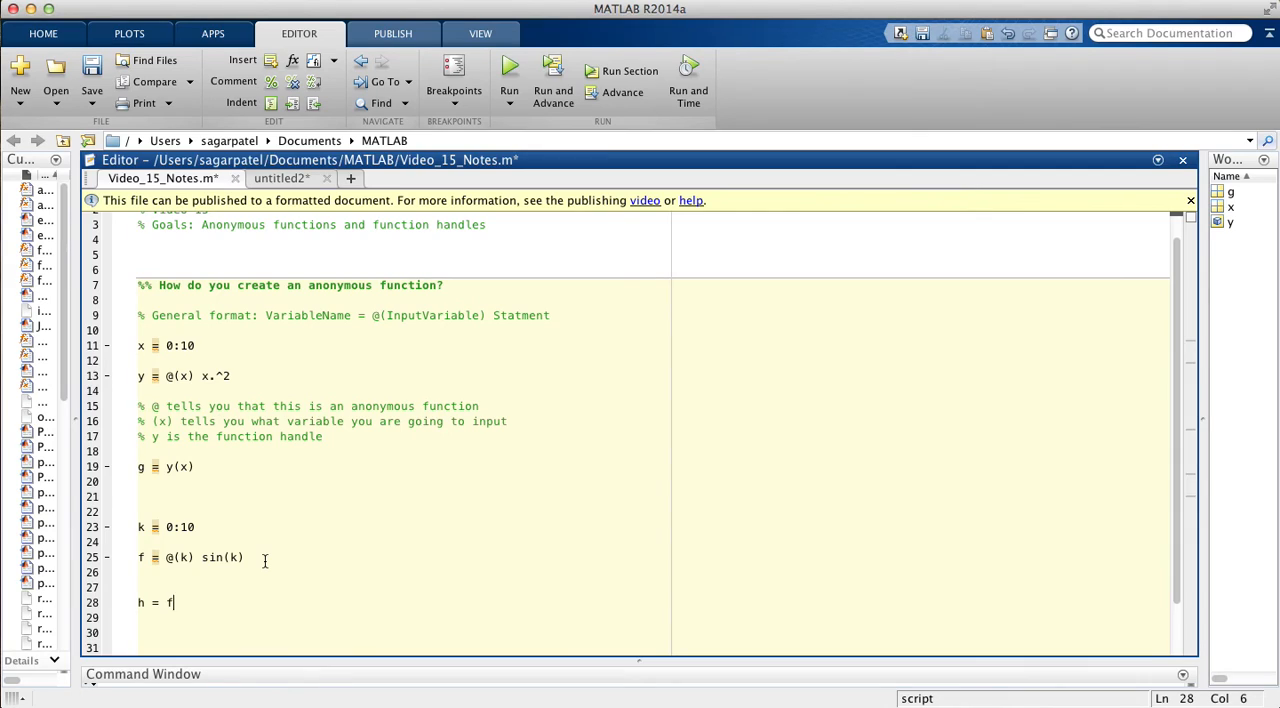
{"action": "type", "text": "(k)"}
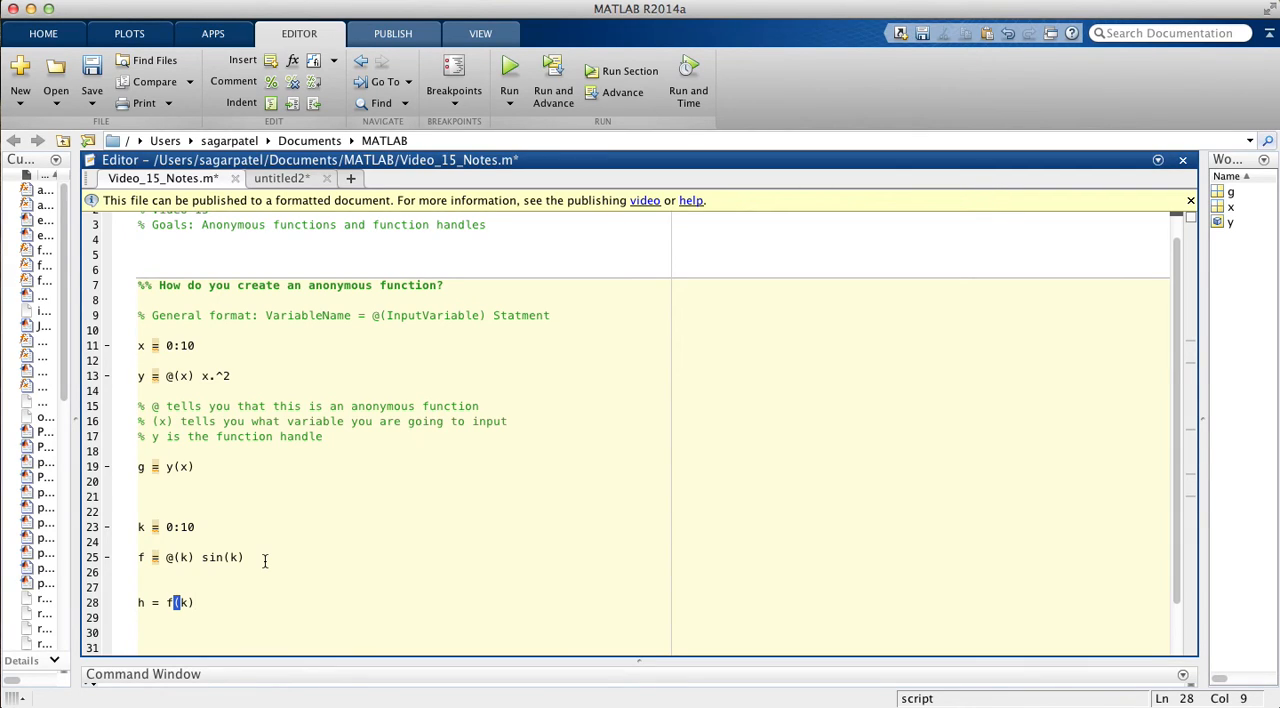
{"action": "left_click", "coordinate": [92, 76]}
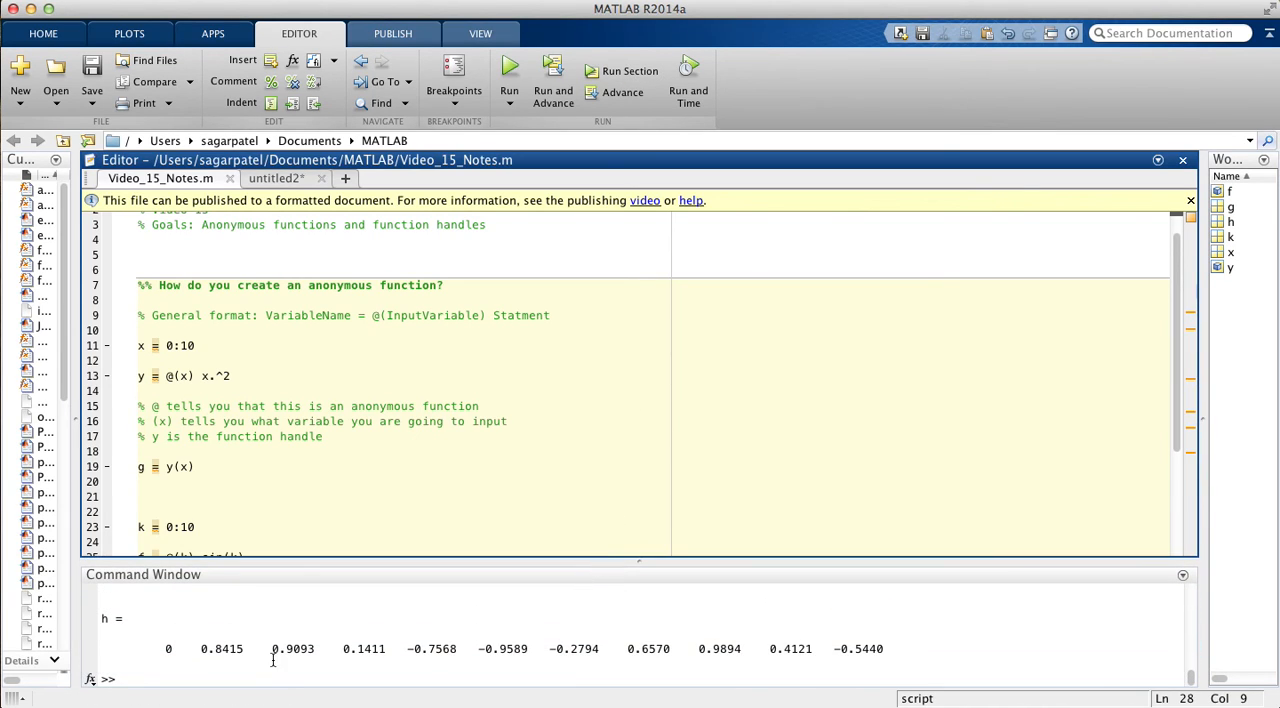
{"action": "mouse_move", "coordinate": [668, 656]}
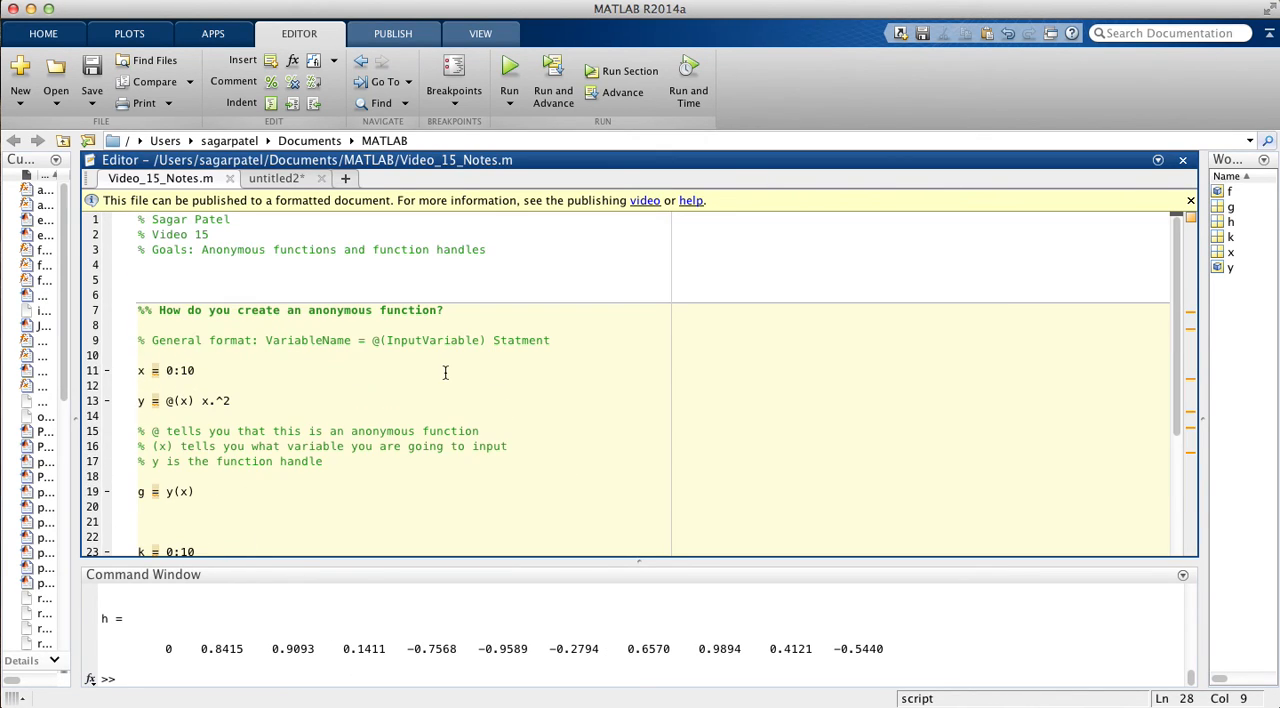
{"action": "scroll", "scroll_direction": "down", "scroll_amount": 3}
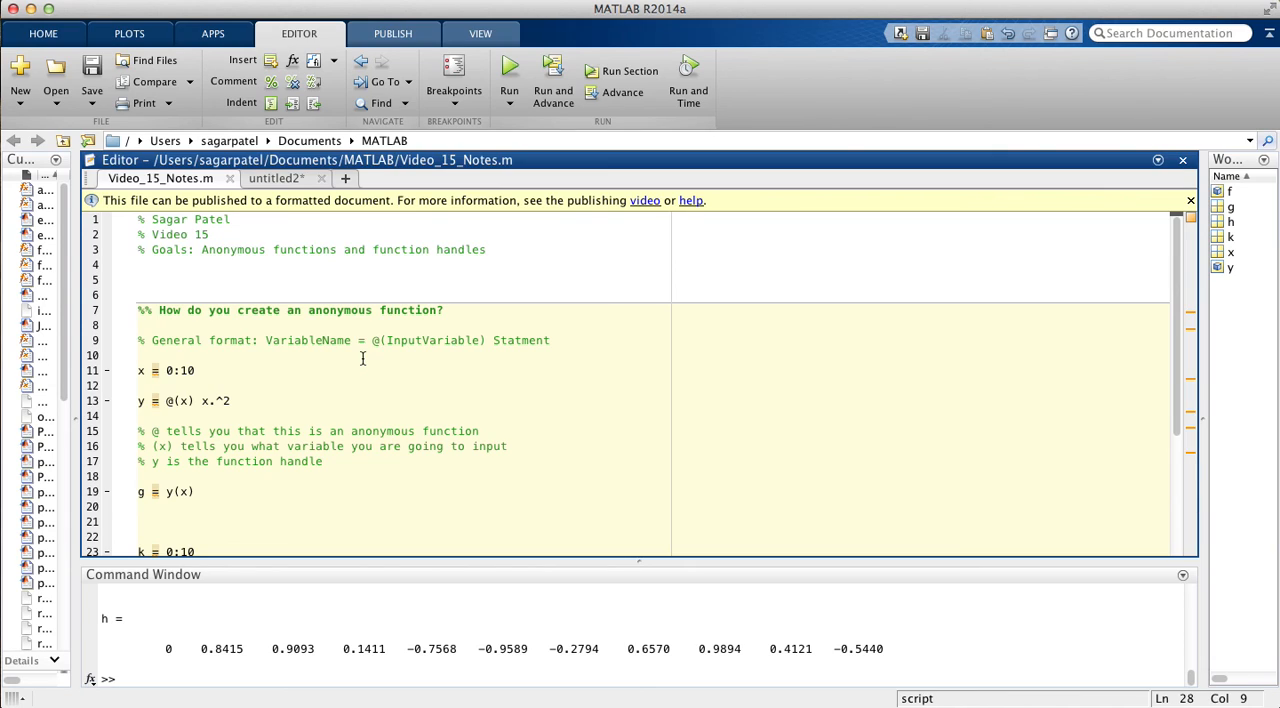
{"action": "mouse_move", "coordinate": [1156, 22]}
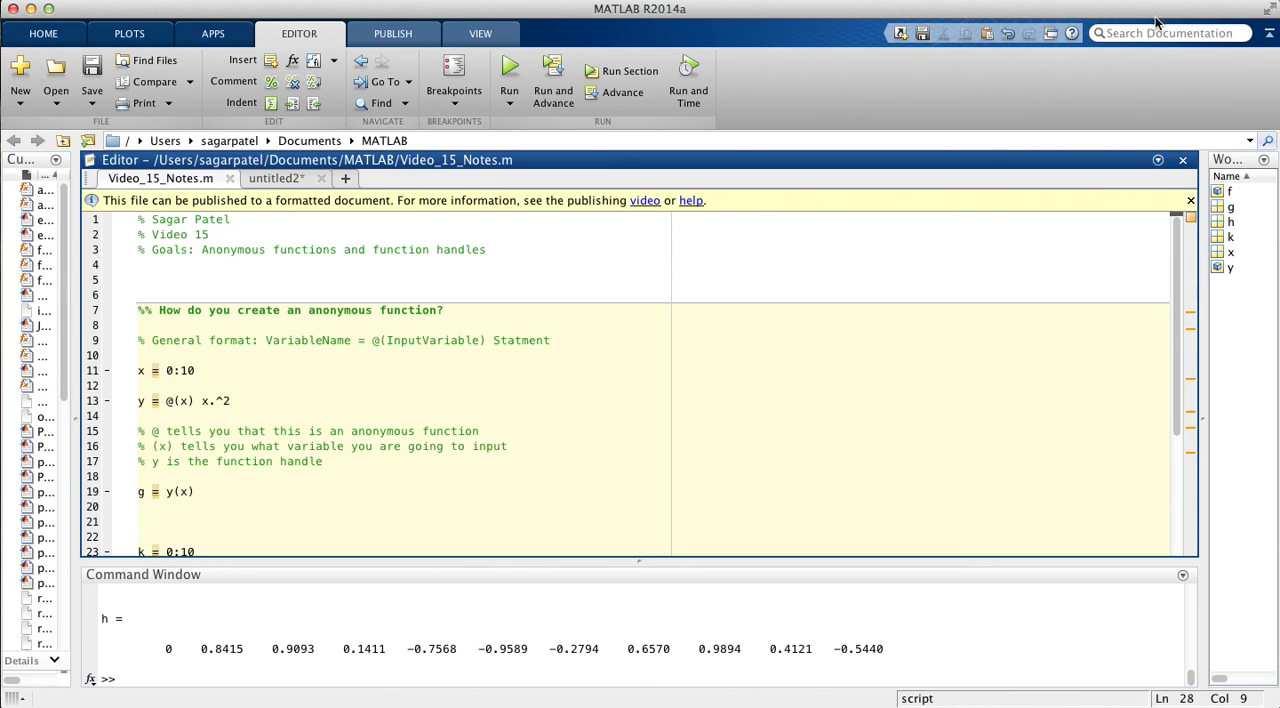